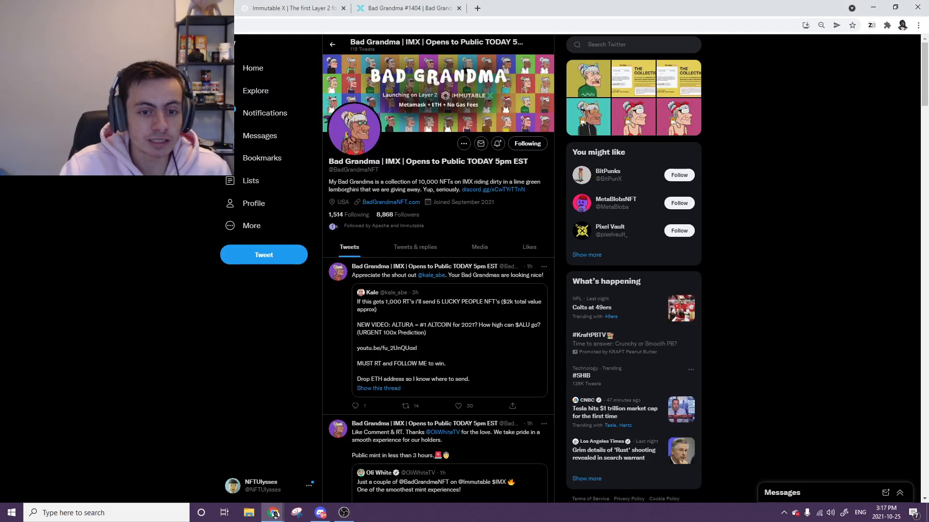
# - Scroll the Bad Grandma site through Story, Rarity and Roadmap down to the Team profiles
pyautogui.click(389, 202)
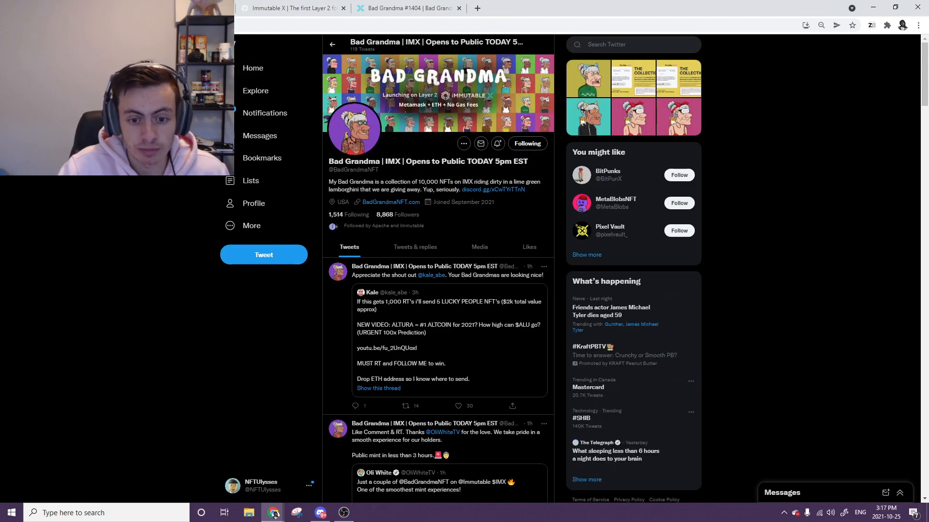
pyautogui.scroll(-3)
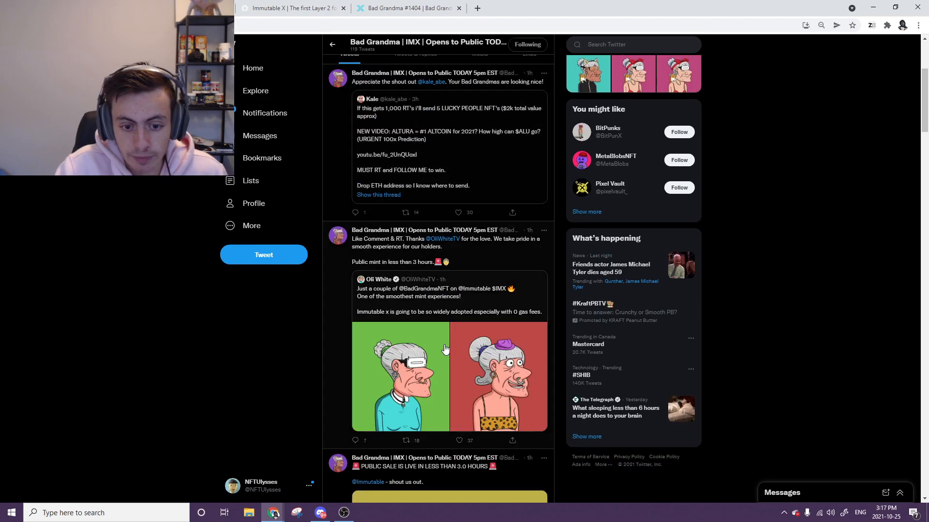
pyautogui.click(407, 7)
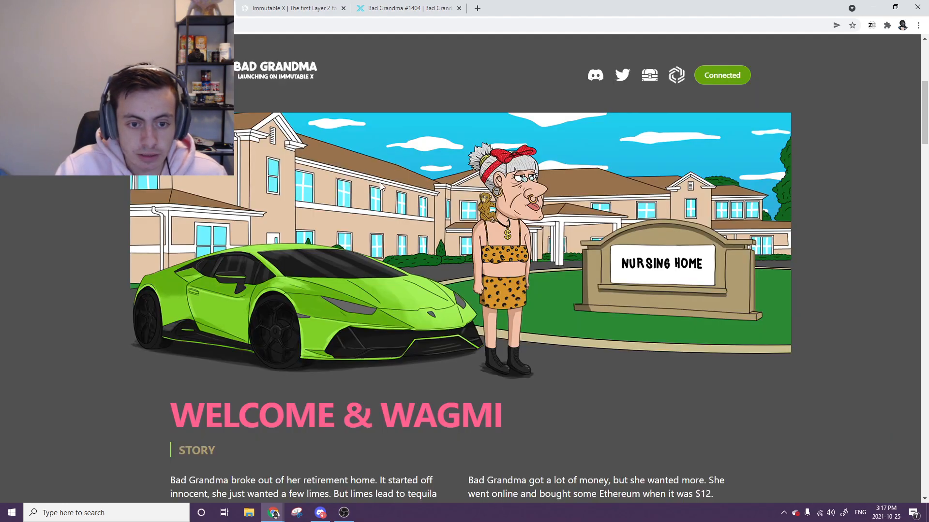
pyautogui.scroll(-3)
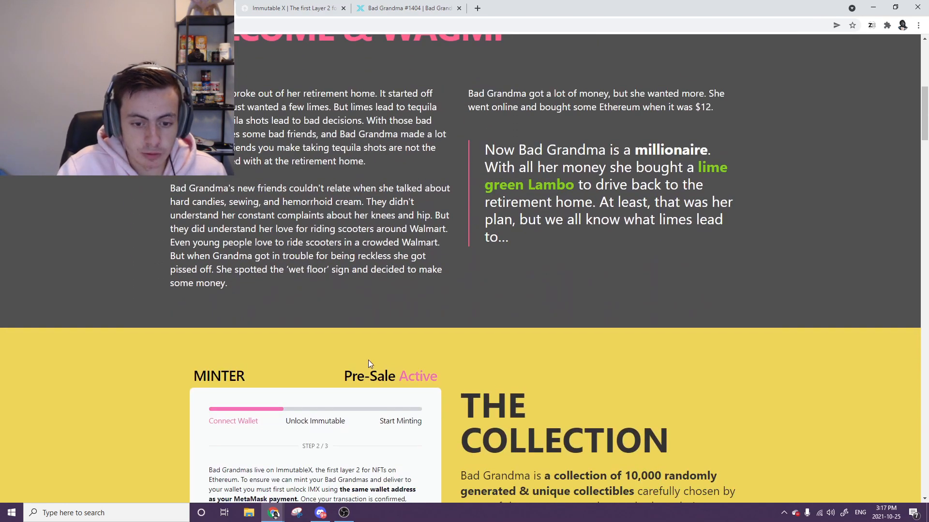
pyautogui.scroll(-3)
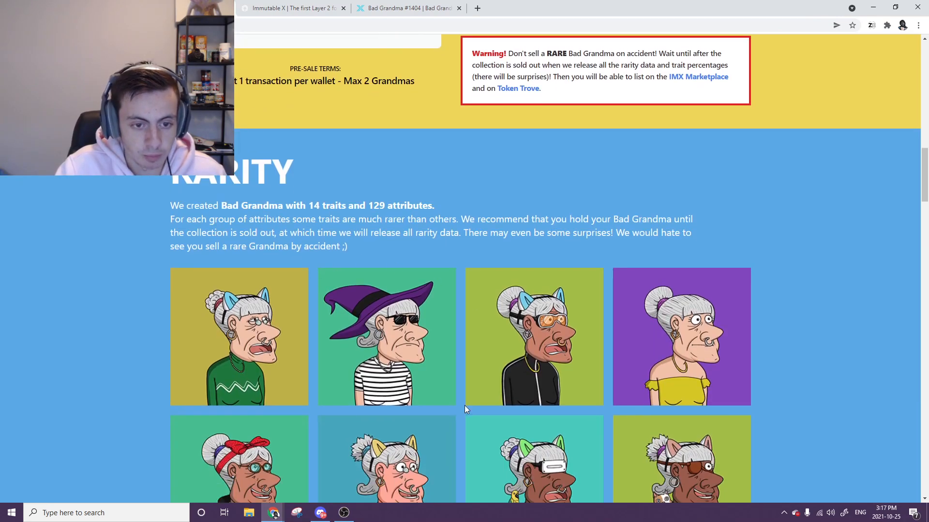
pyautogui.scroll(-3)
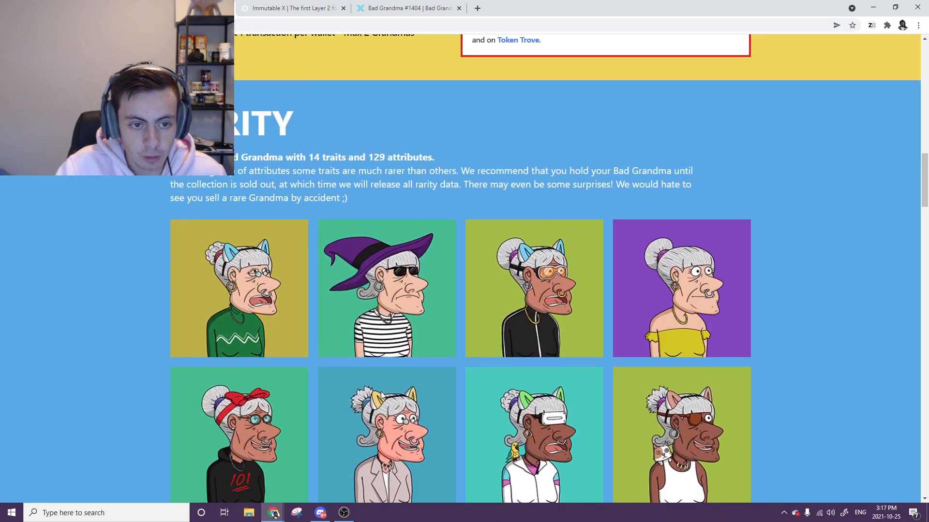
pyautogui.scroll(-3)
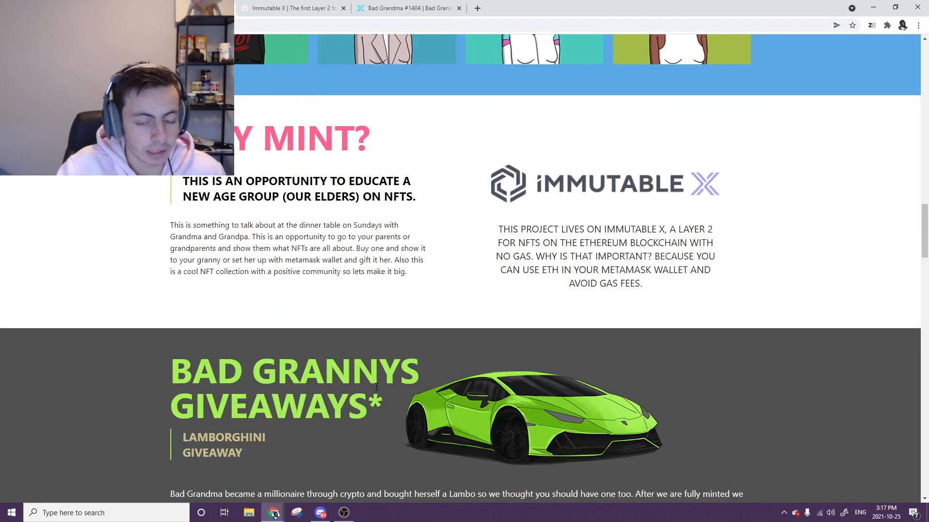
pyautogui.scroll(-3)
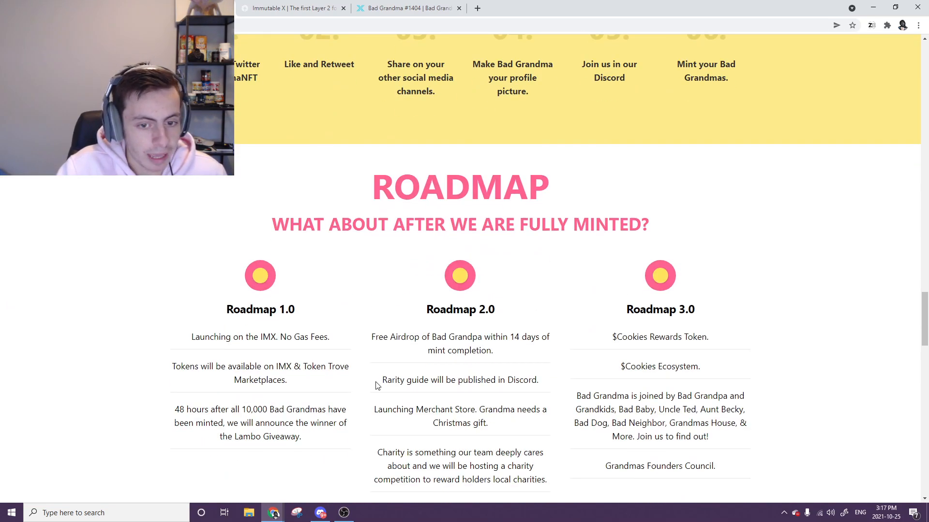
pyautogui.scroll(-3)
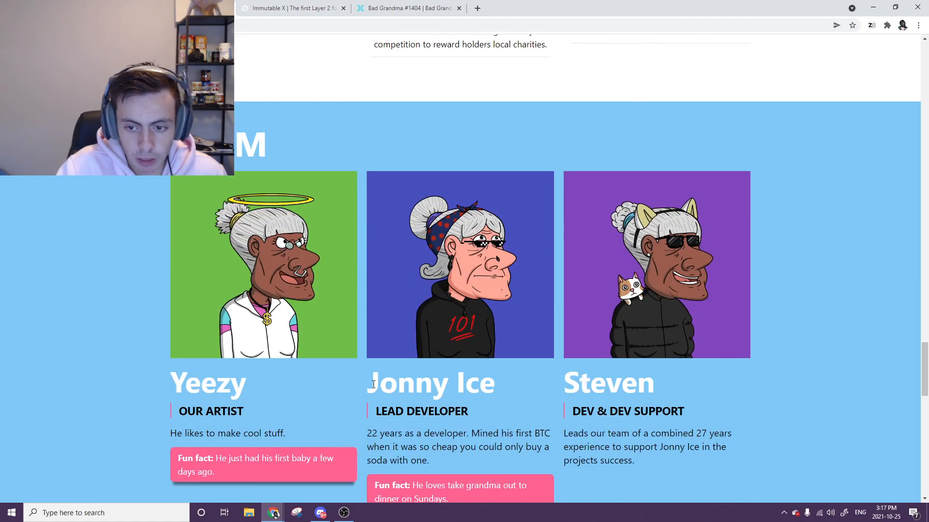
# - Start trading on Immutable X with the wallet connected and browse collections to Bad Grandma
pyautogui.click(408, 8)
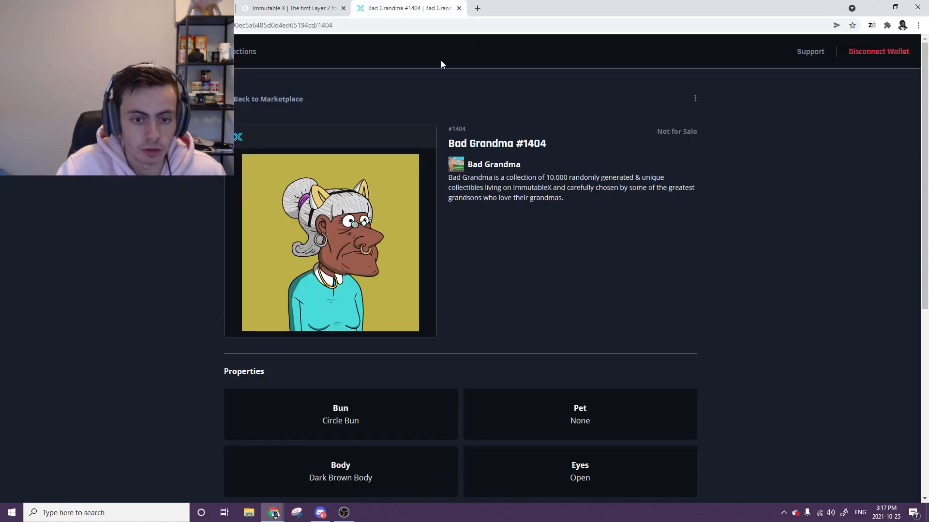
pyautogui.moveTo(561, 422)
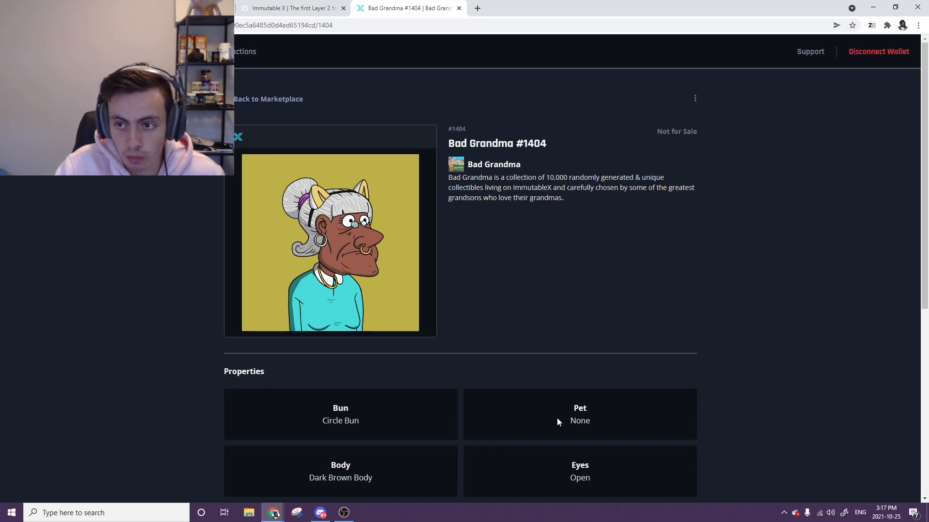
pyautogui.click(290, 8)
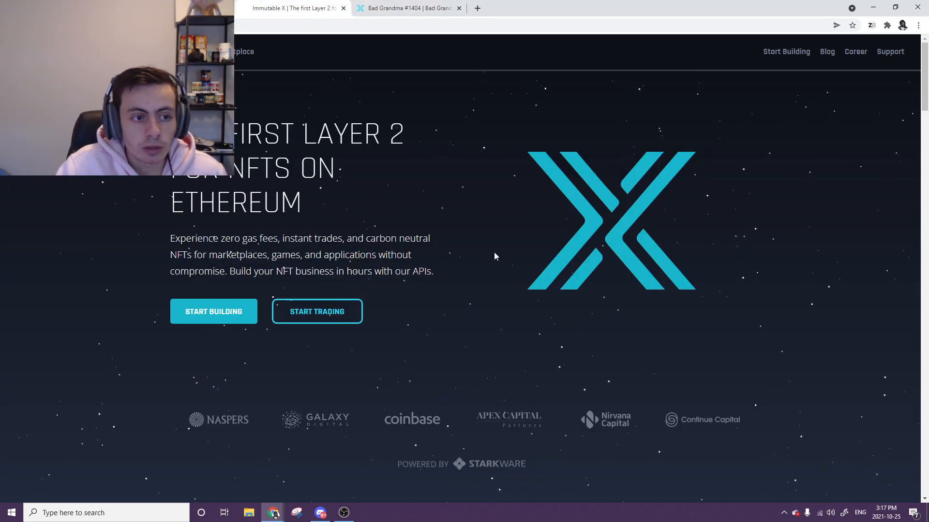
pyautogui.moveTo(341, 70)
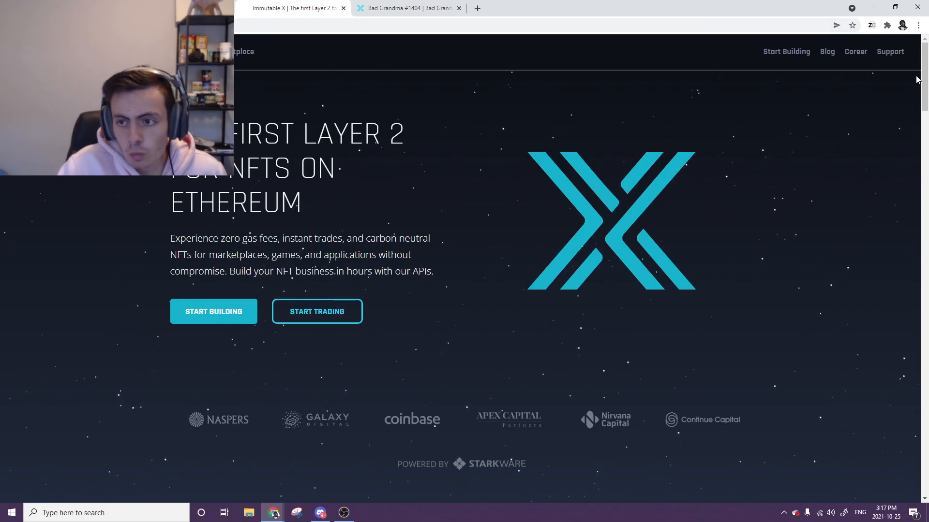
pyautogui.moveTo(450, 125)
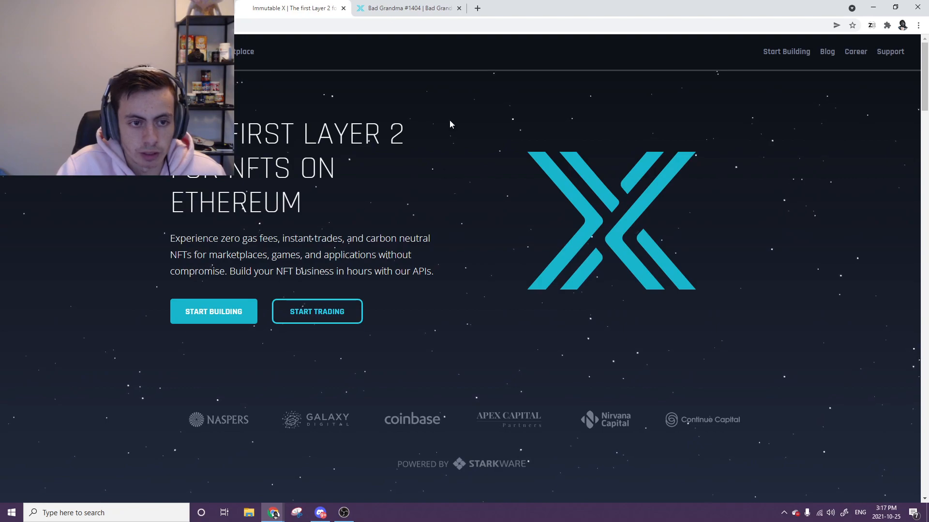
pyautogui.click(317, 312)
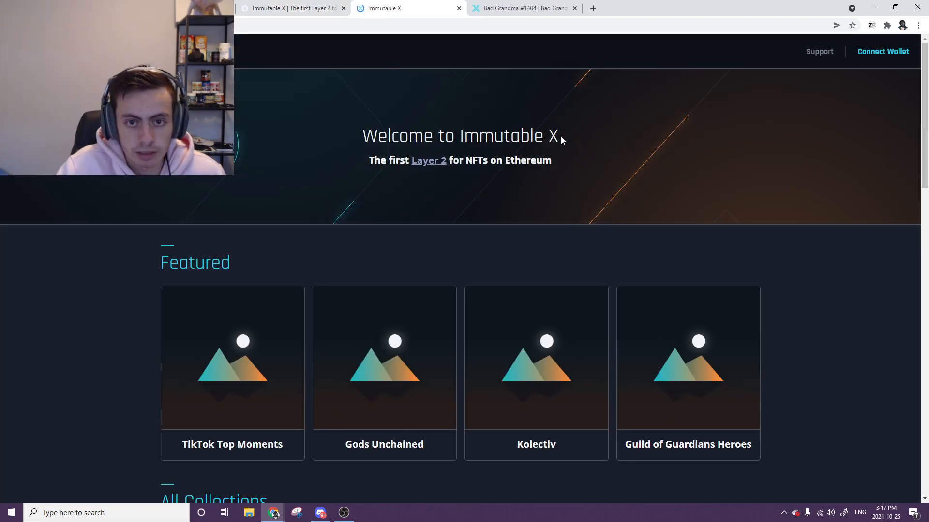
pyautogui.click(882, 51)
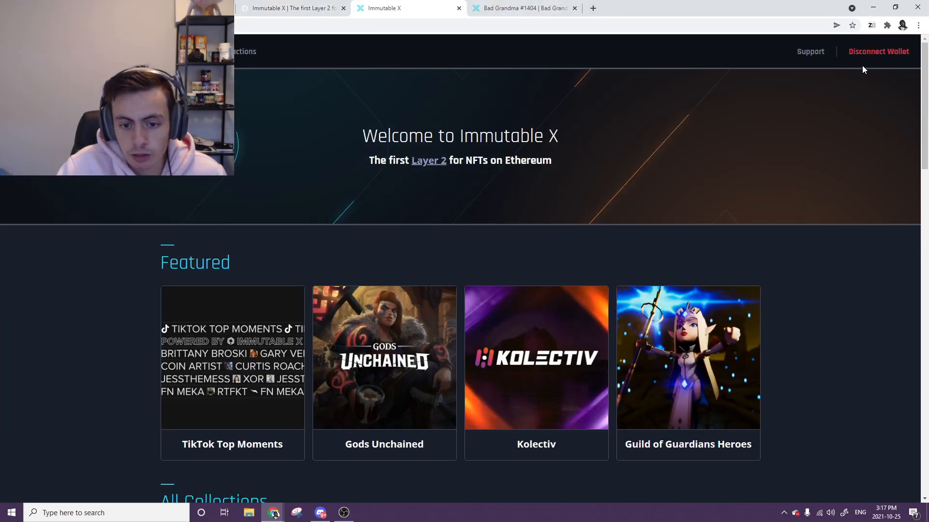
pyautogui.scroll(-3)
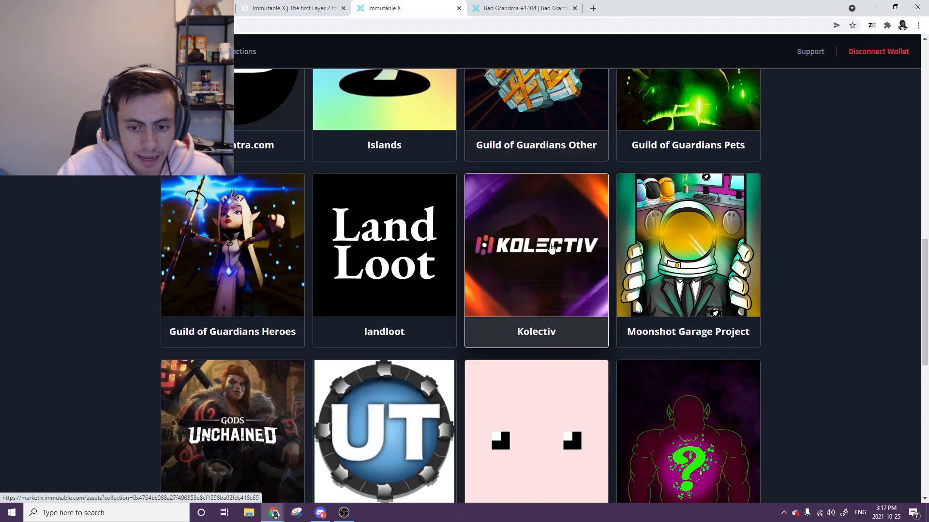
pyautogui.scroll(-3)
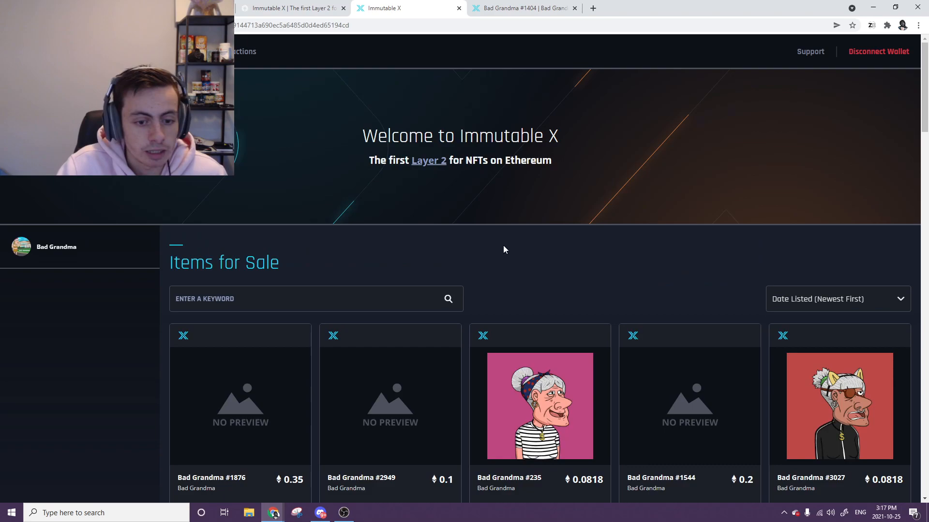
# - Sort Bad Grandma listings by Price (Low-High), cheapest near 0.0818 ETH, then return home
pyautogui.click(837, 299)
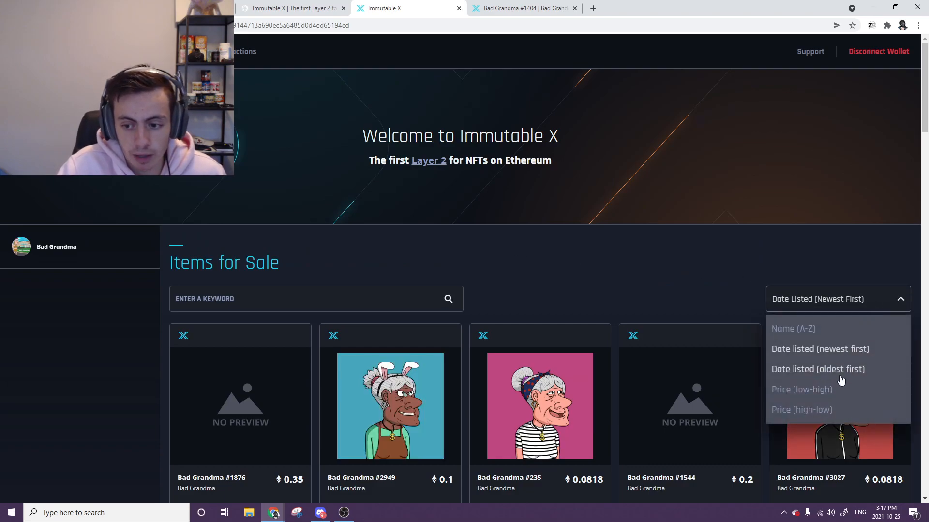
pyautogui.click(801, 389)
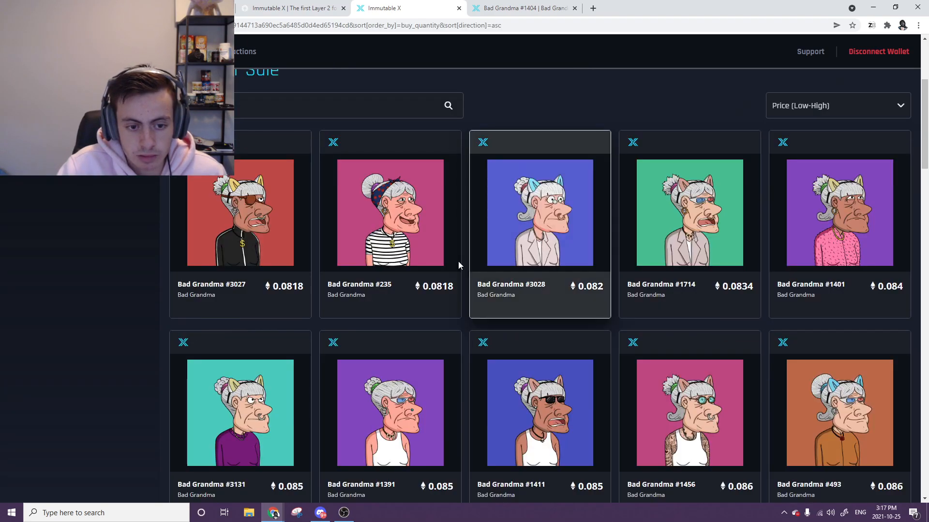
pyautogui.moveTo(294, 260)
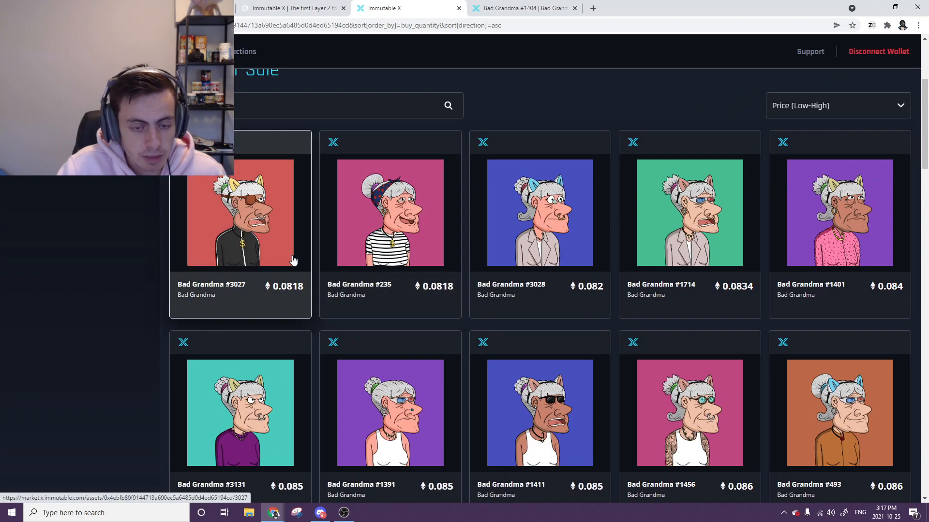
pyautogui.moveTo(253, 285)
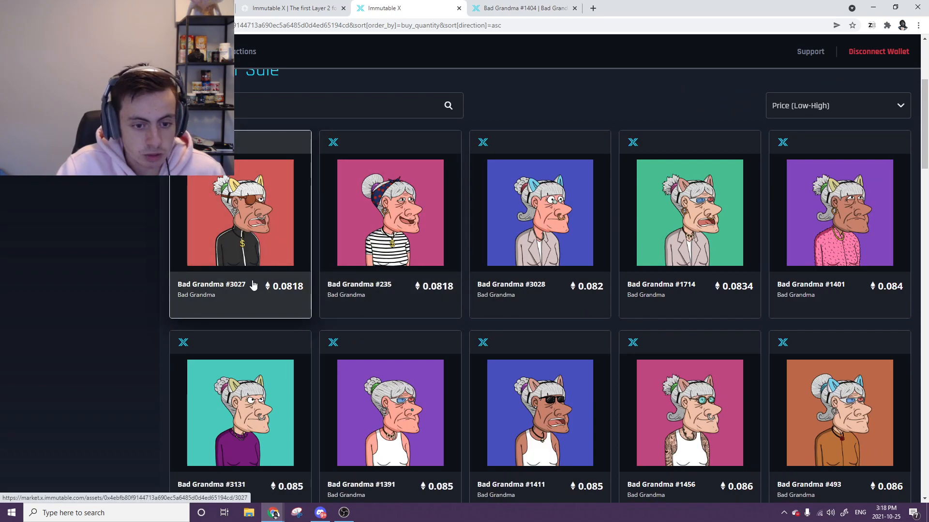
pyautogui.moveTo(291, 290)
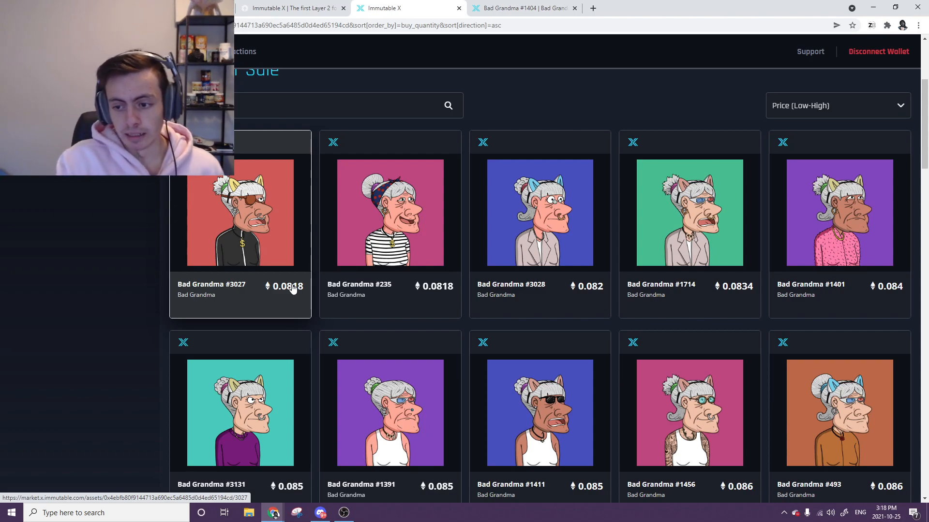
pyautogui.moveTo(389, 260)
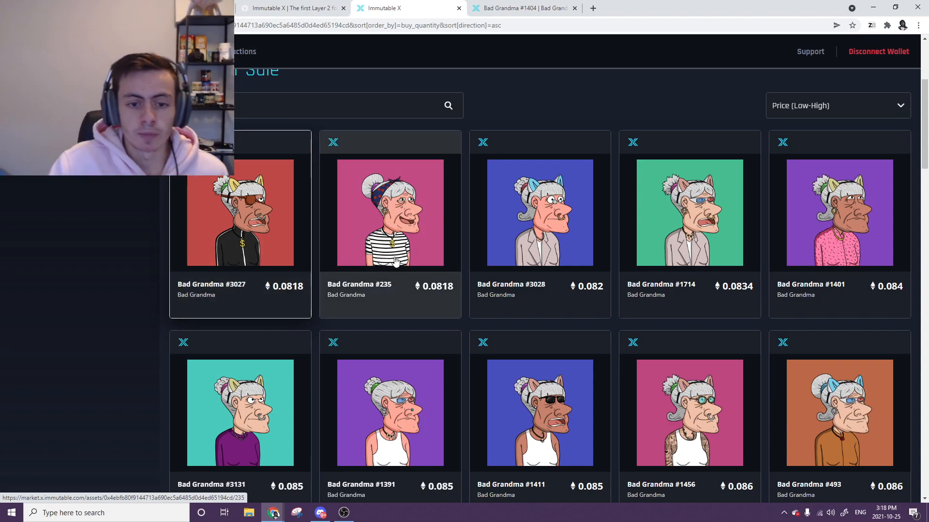
pyautogui.scroll(3)
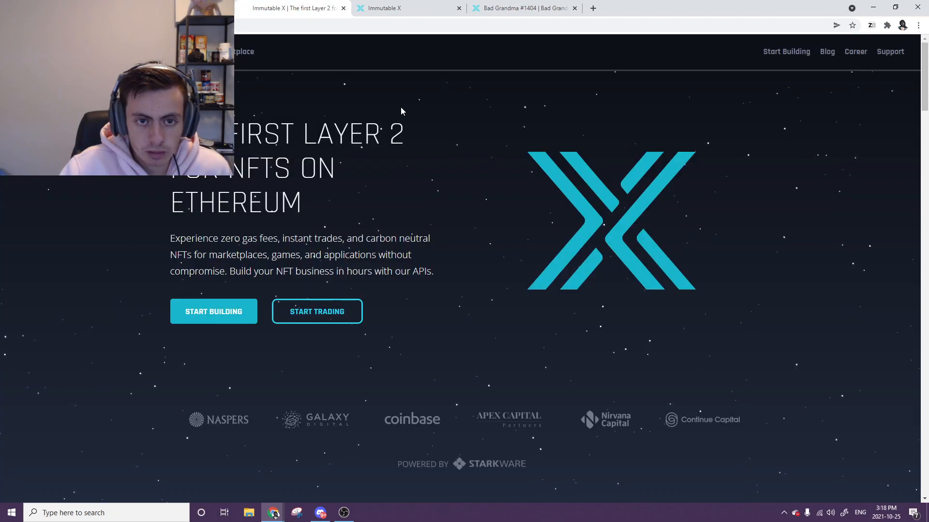
# - Revisit the Bad Grandma roadmap and highlight the Cookies Rewards Token item
pyautogui.click(521, 8)
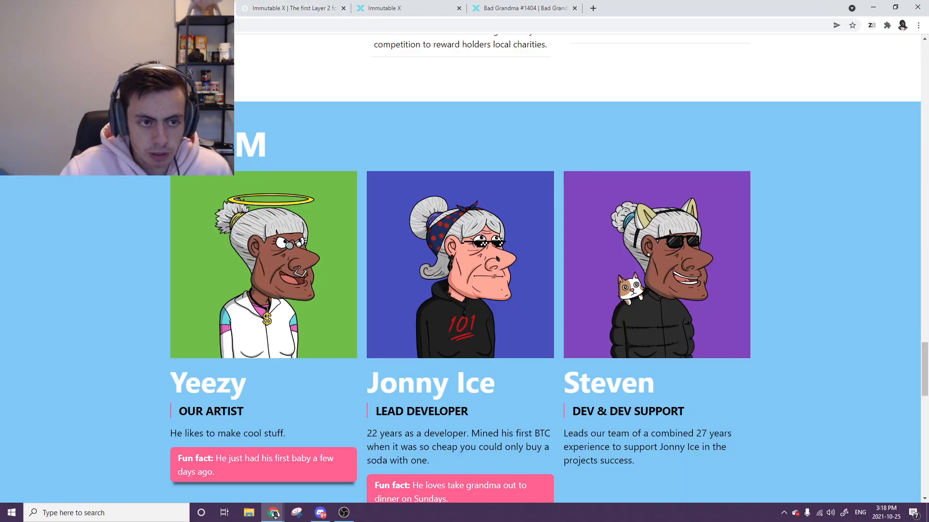
pyautogui.scroll(-3)
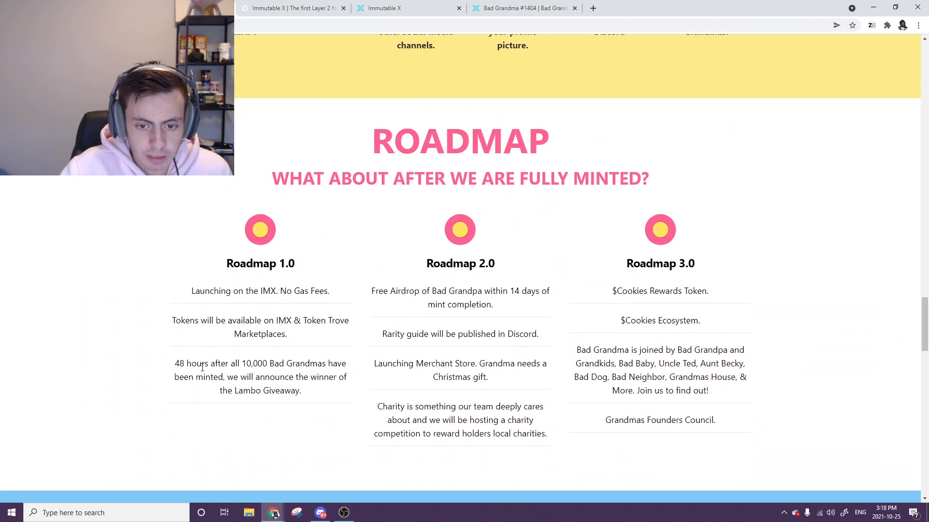
pyautogui.scroll(3)
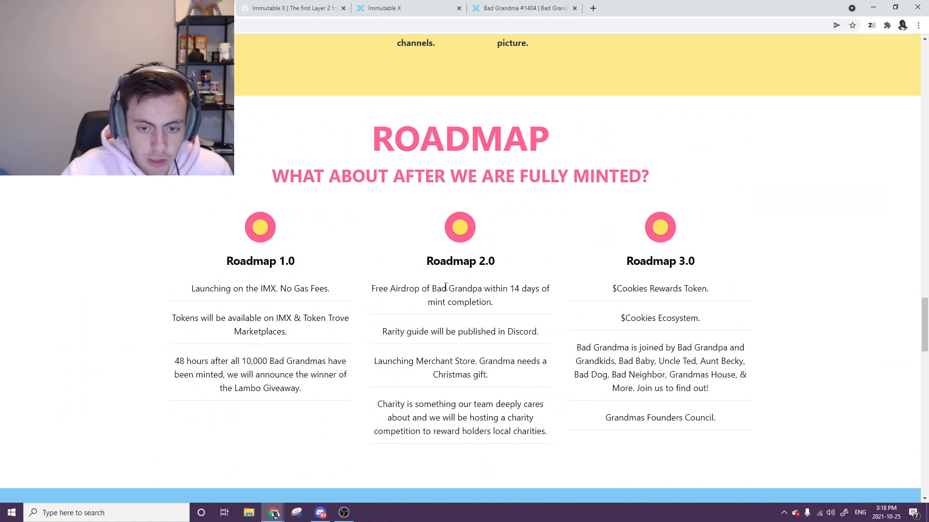
pyautogui.doubleClick(660, 288)
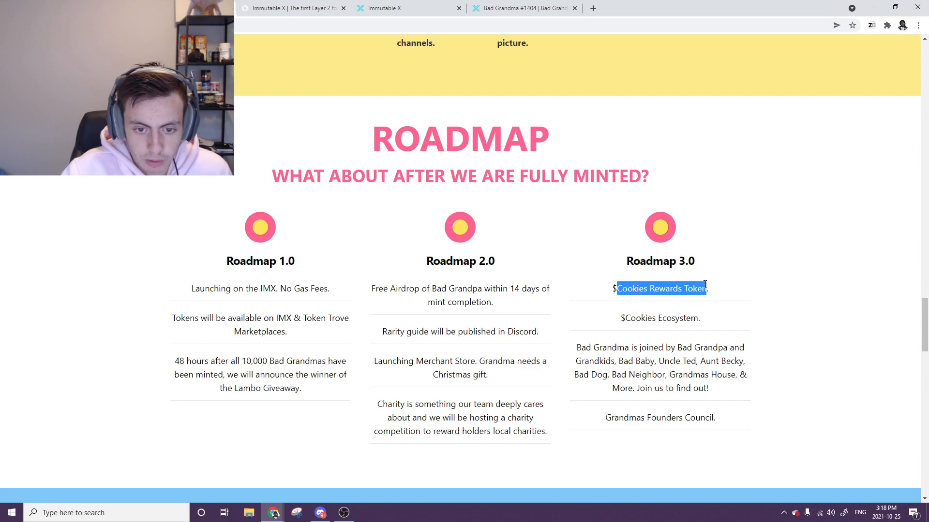
pyautogui.click(548, 302)
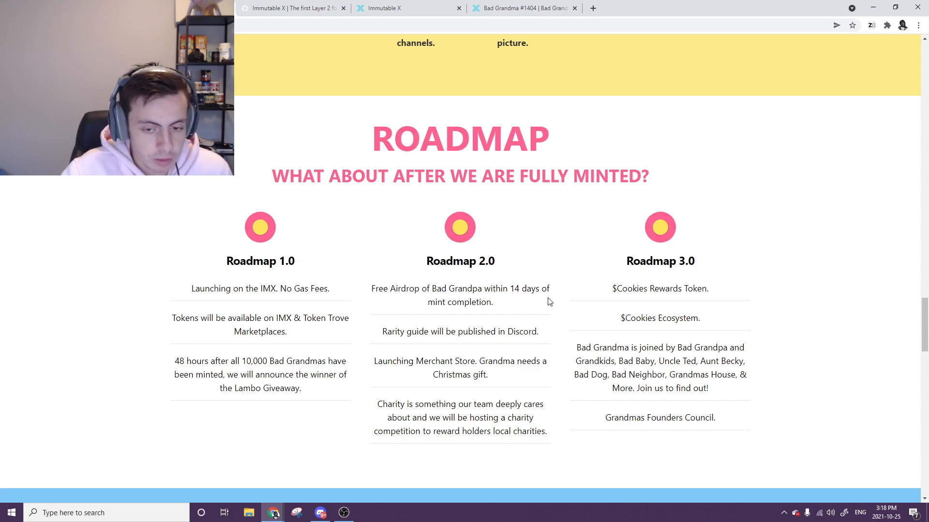
# - Read down into the Team section, then return to the Bad Grandma #1404 listing
pyautogui.scroll(-3)
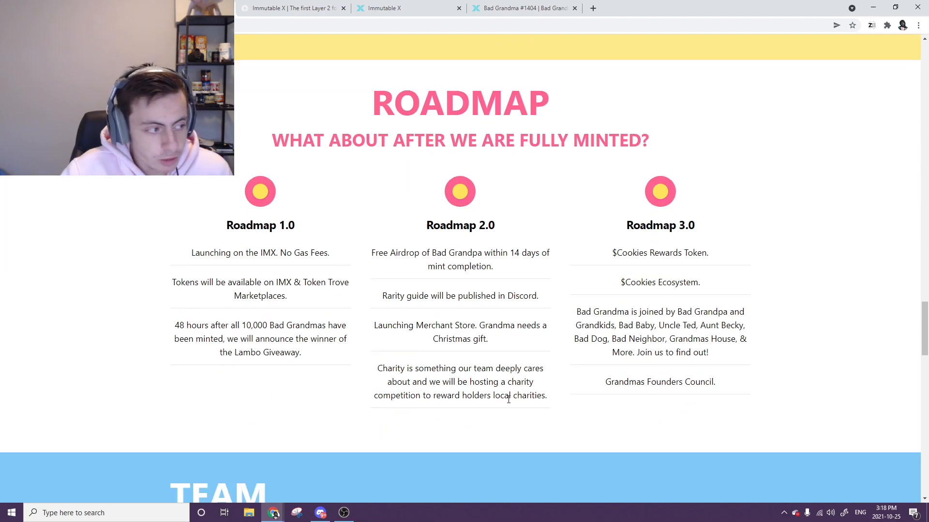
pyautogui.scroll(-3)
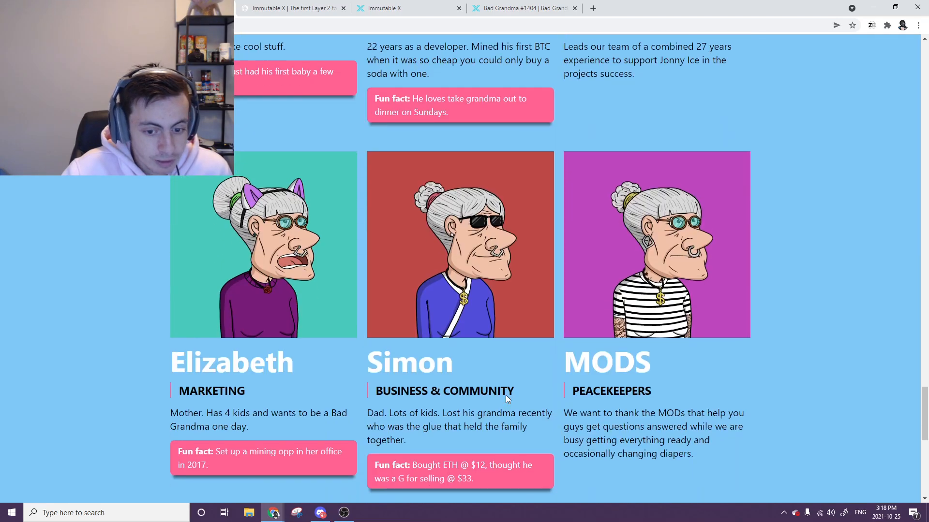
pyautogui.scroll(-3)
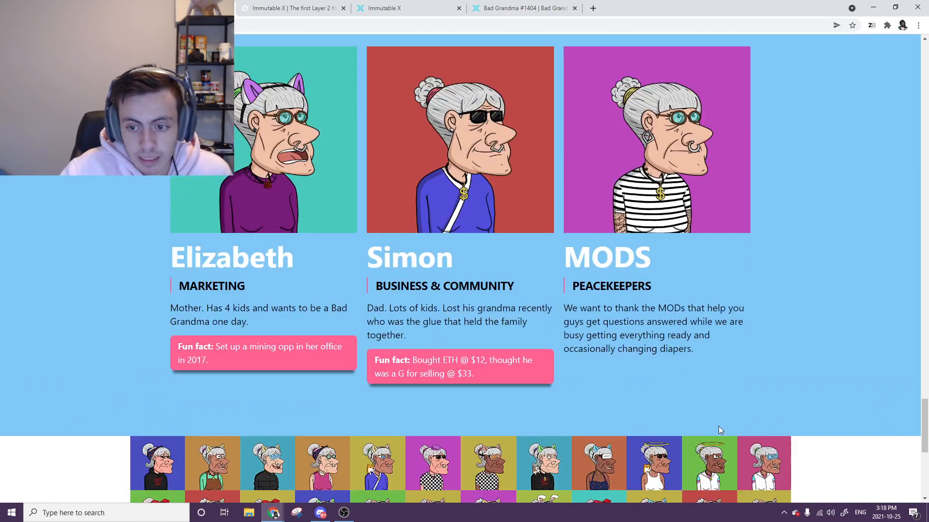
pyautogui.click(524, 8)
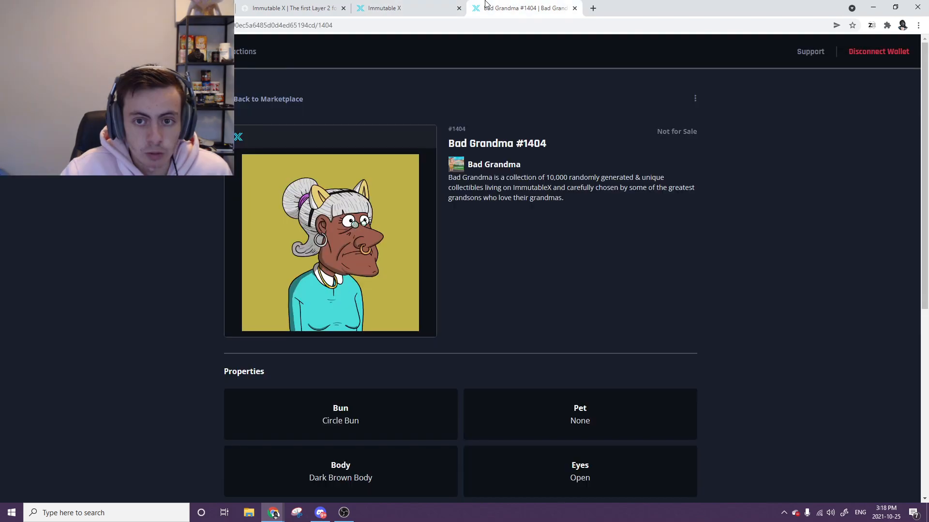
pyautogui.moveTo(514, 117)
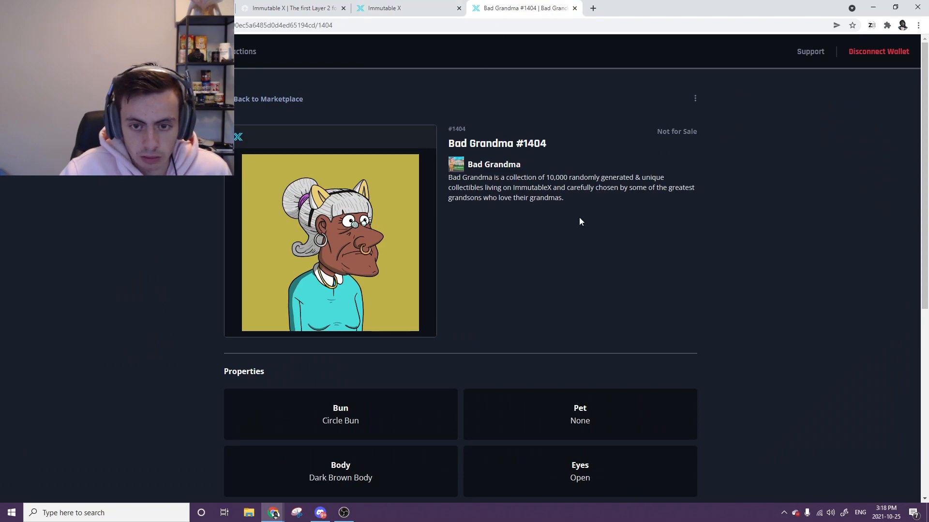
pyautogui.moveTo(563, 255)
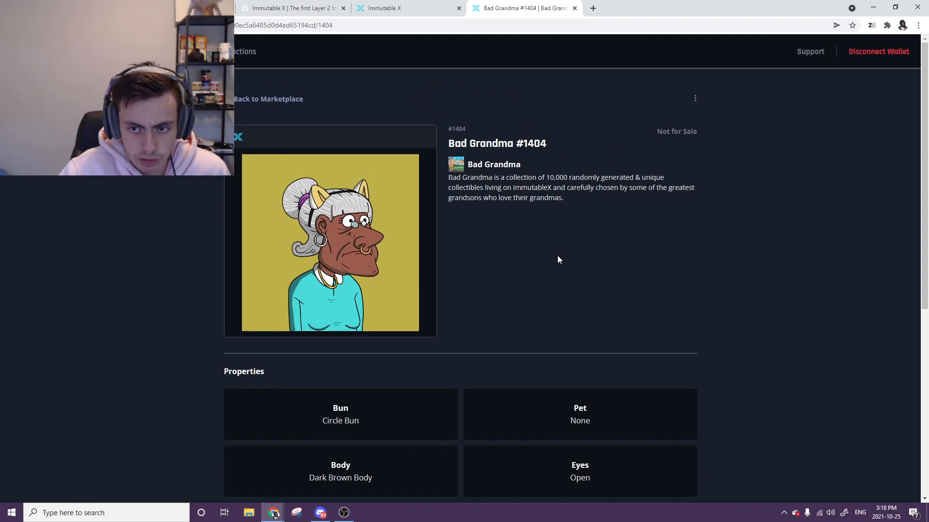
# - Open Bad Grandma #3027 at 0.0818 ETH and bring up the Deposit ETH form for insufficient funds
pyautogui.click(268, 99)
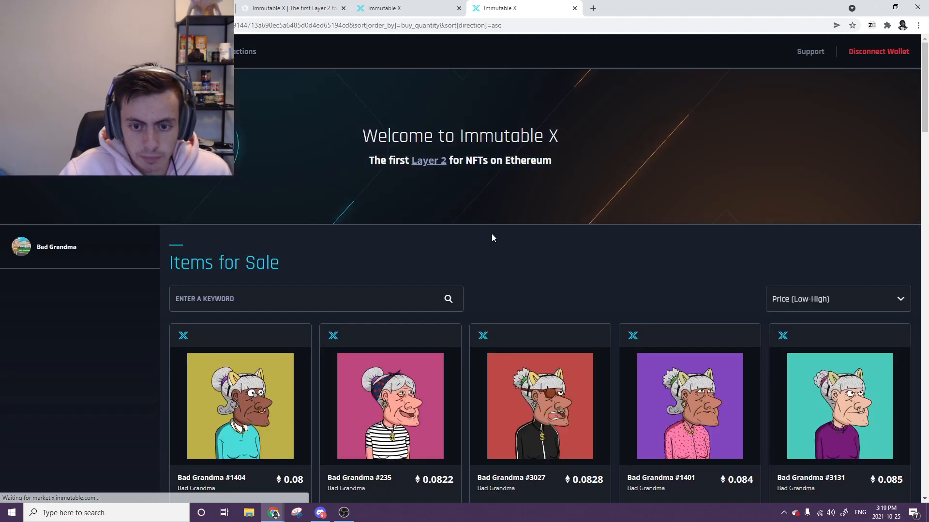
pyautogui.click(539, 406)
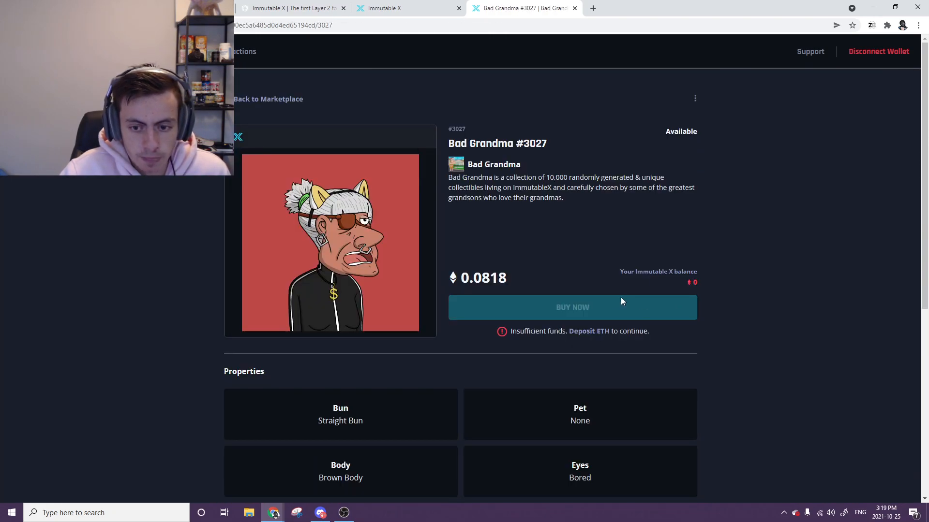
pyautogui.moveTo(419, 256)
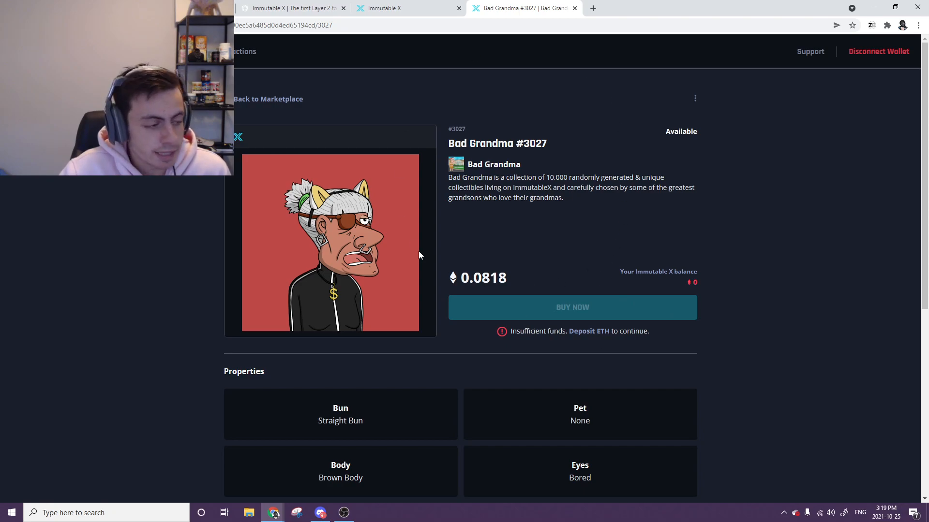
pyautogui.moveTo(637, 363)
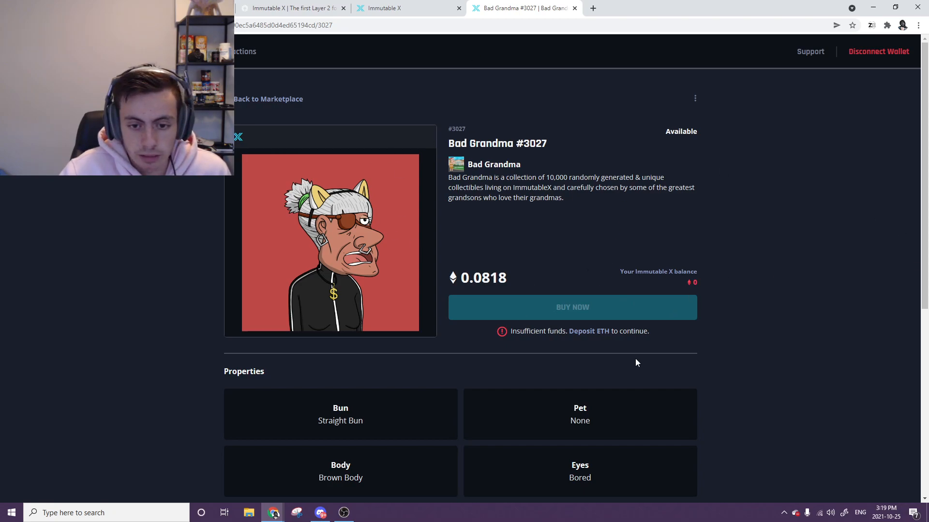
pyautogui.moveTo(578, 326)
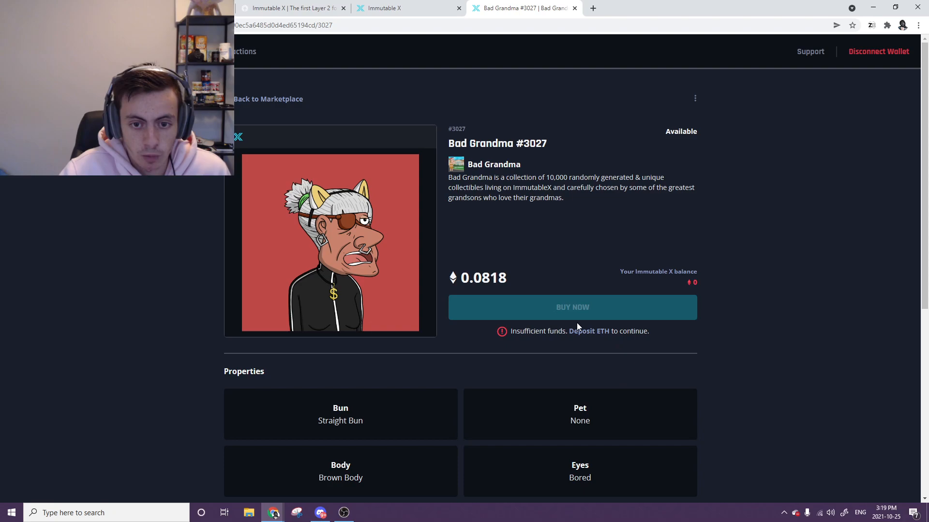
pyautogui.moveTo(595, 334)
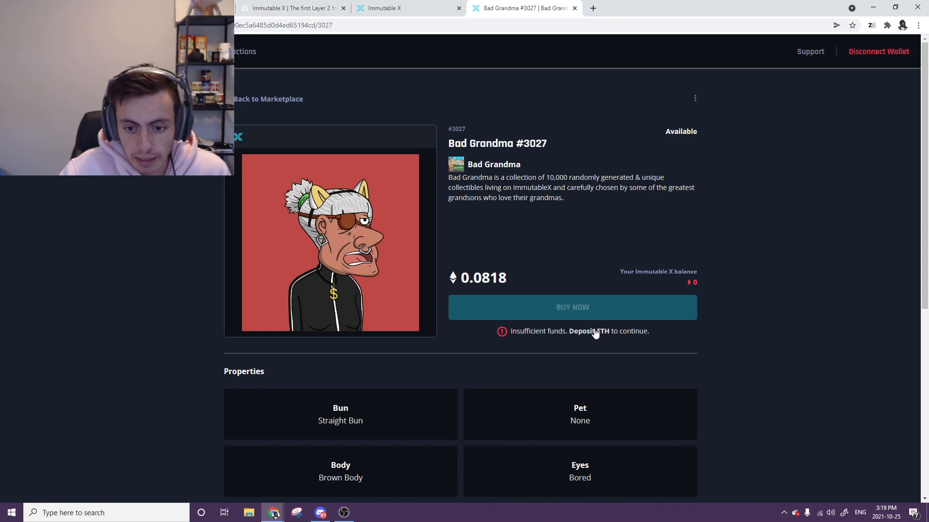
pyautogui.moveTo(597, 338)
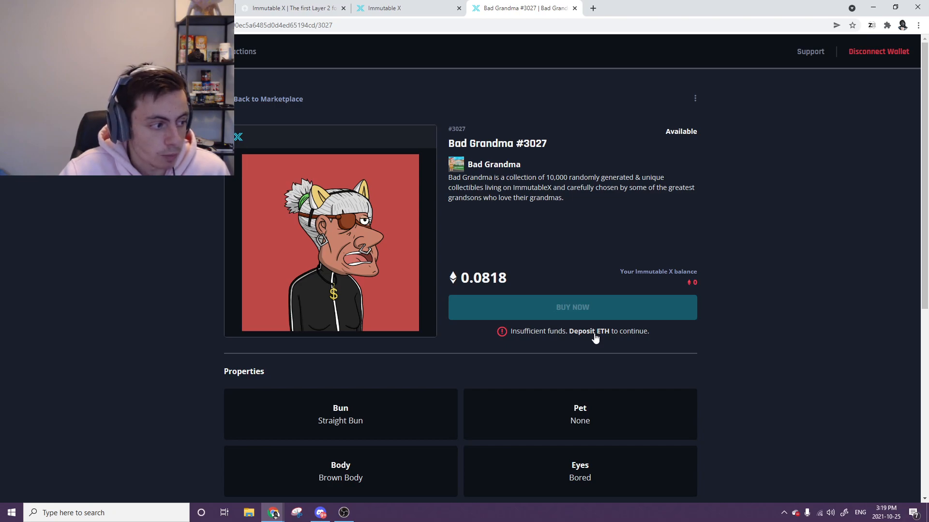
pyautogui.moveTo(498, 260)
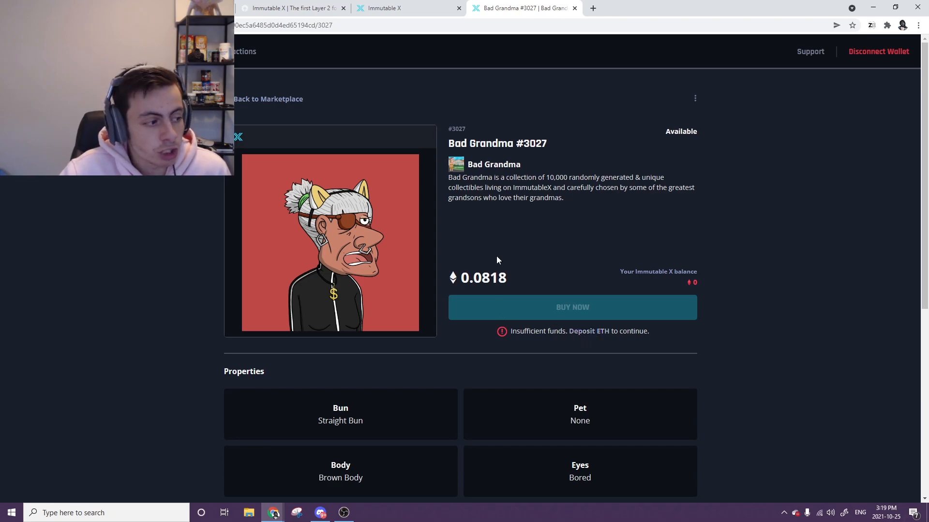
pyautogui.moveTo(587, 331)
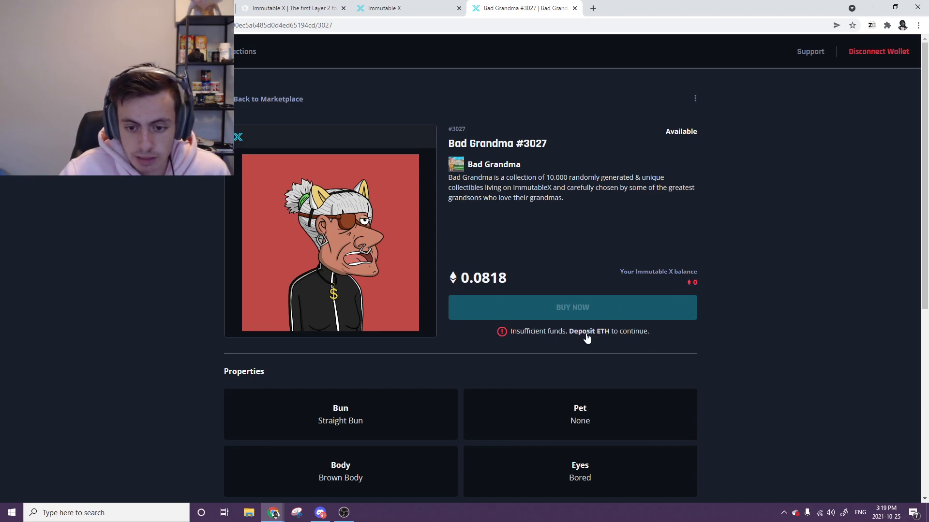
pyautogui.click(587, 331)
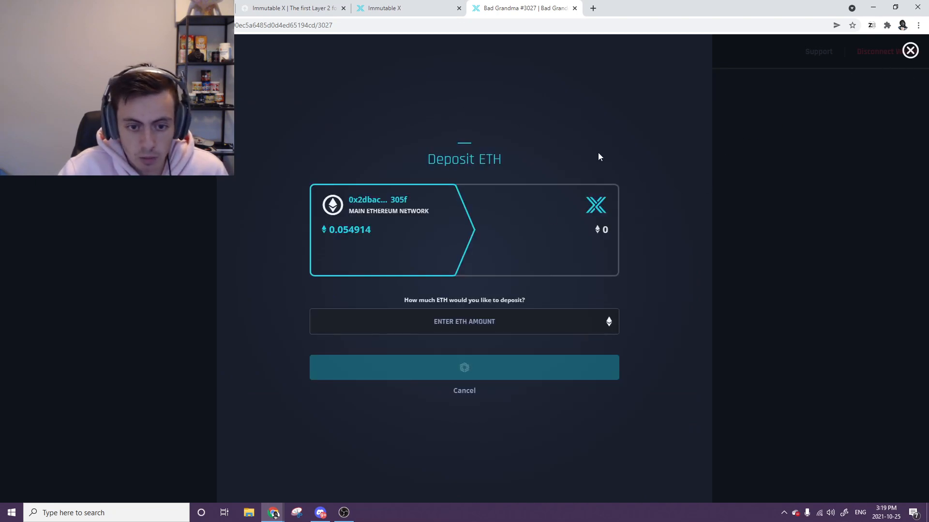
# - Enter a deposit amount of .05 ETH so the Continue button becomes active
pyautogui.click(464, 321)
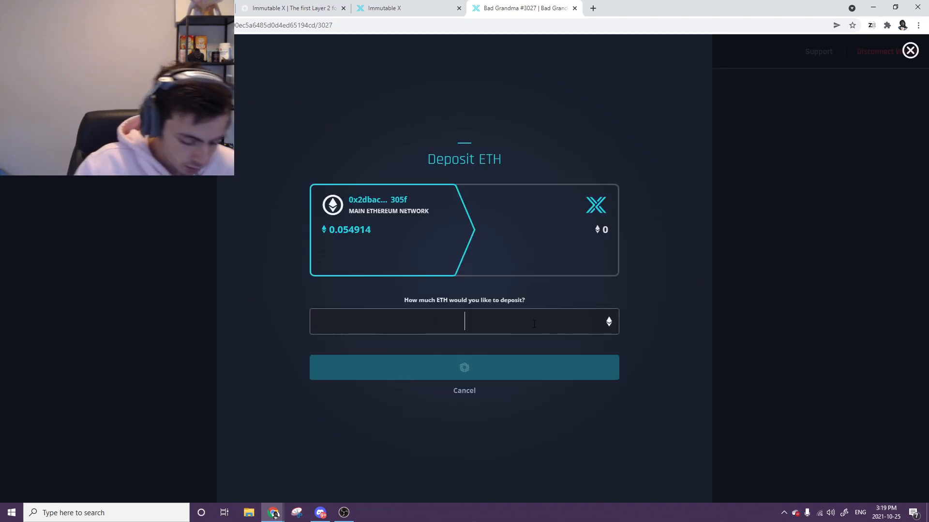
pyautogui.write('.05')
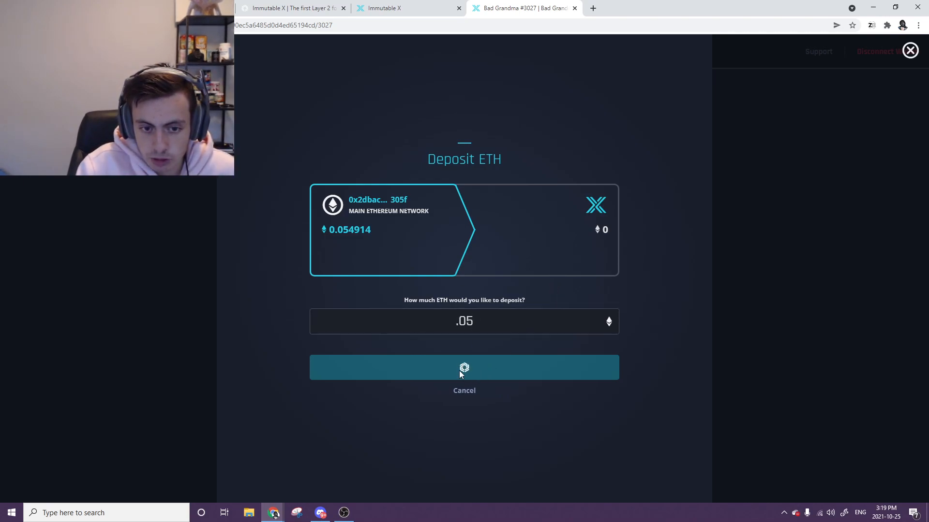
pyautogui.moveTo(354, 484)
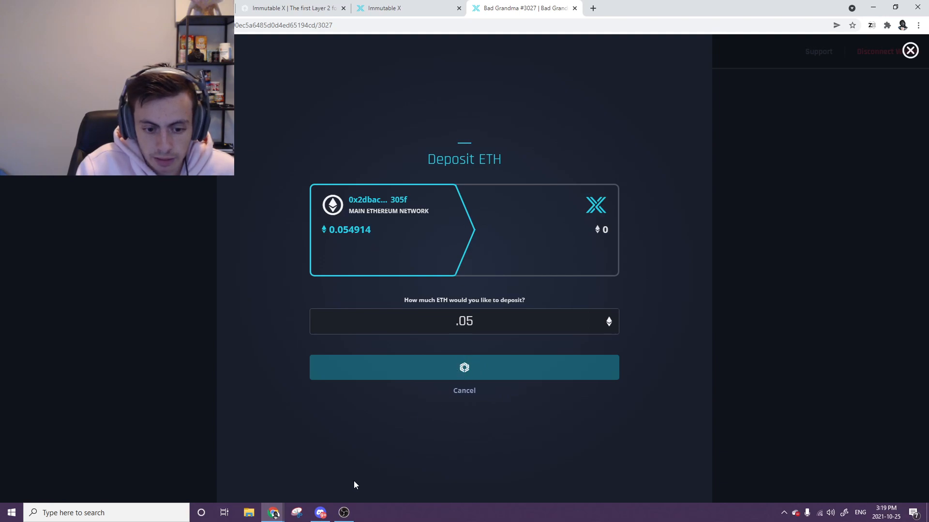
pyautogui.moveTo(452, 221)
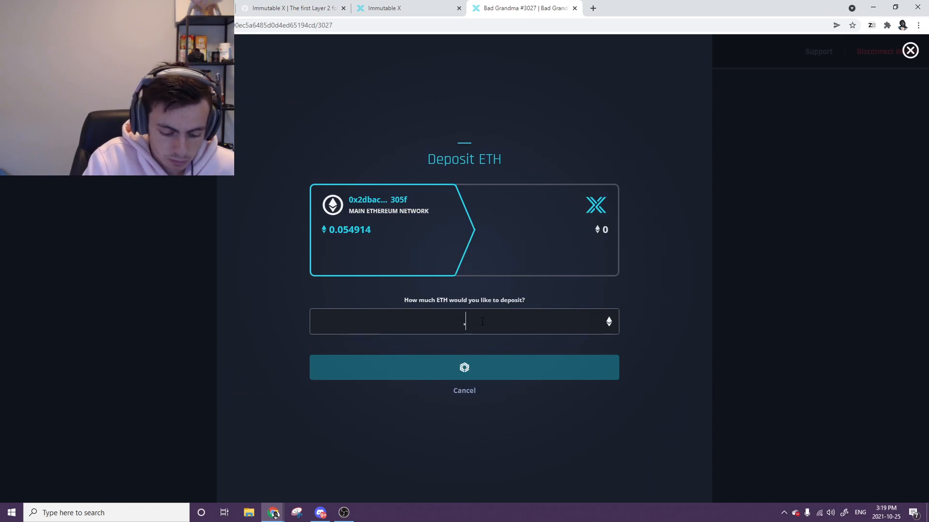
pyautogui.write('.05')
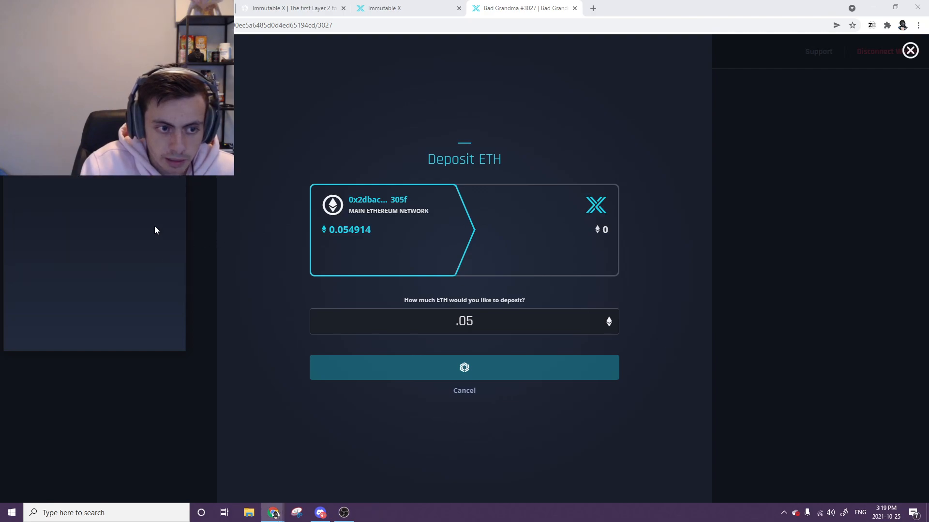
pyautogui.click(464, 321)
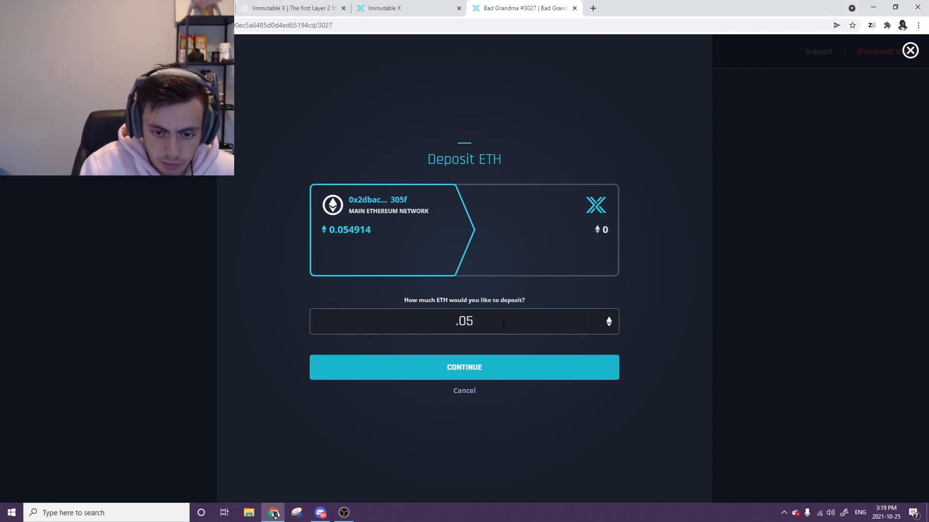
pyautogui.moveTo(496, 385)
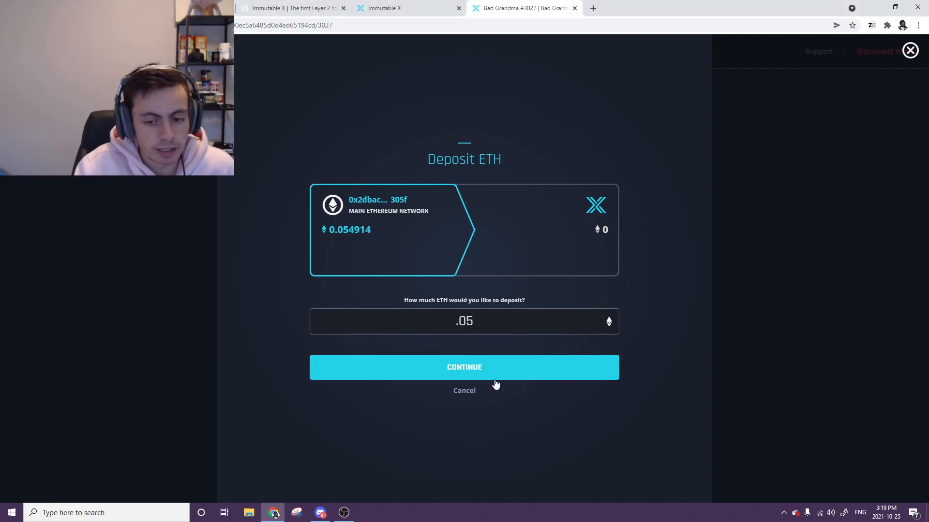
# - Continue and sign the 0.05 ETH deposit, then deny account activation to abandon it
pyautogui.click(464, 368)
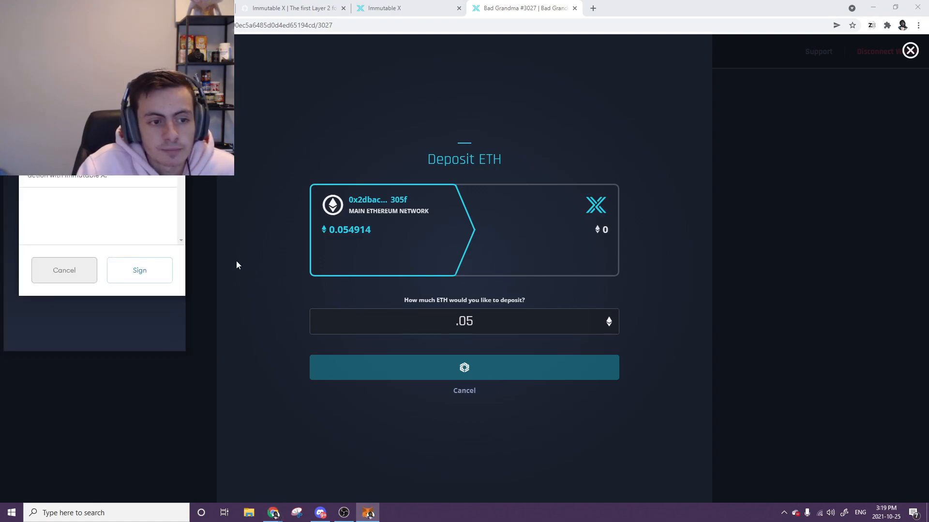
pyautogui.click(140, 270)
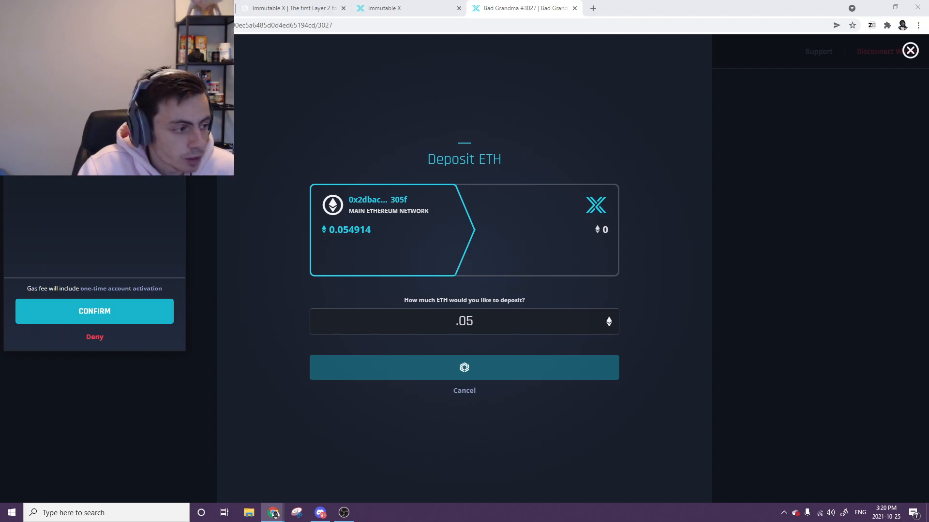
pyautogui.moveTo(94, 311)
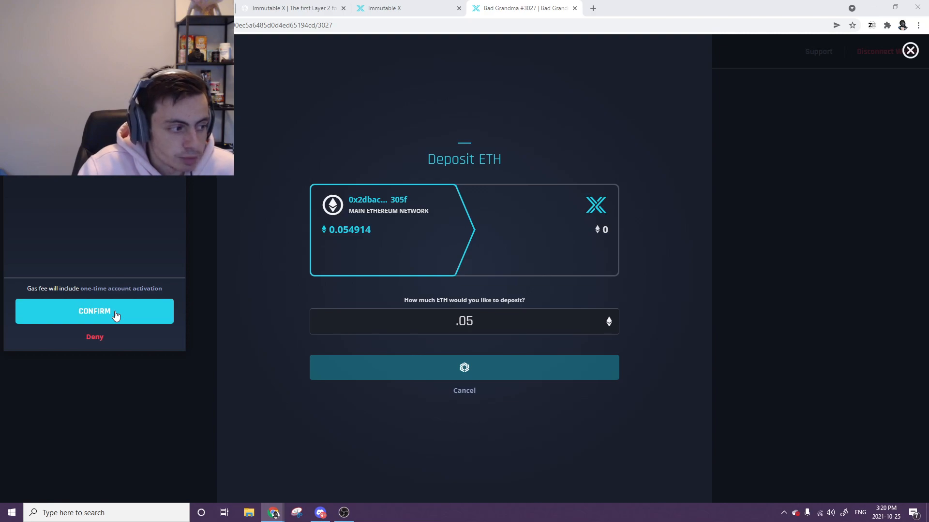
pyautogui.moveTo(84, 299)
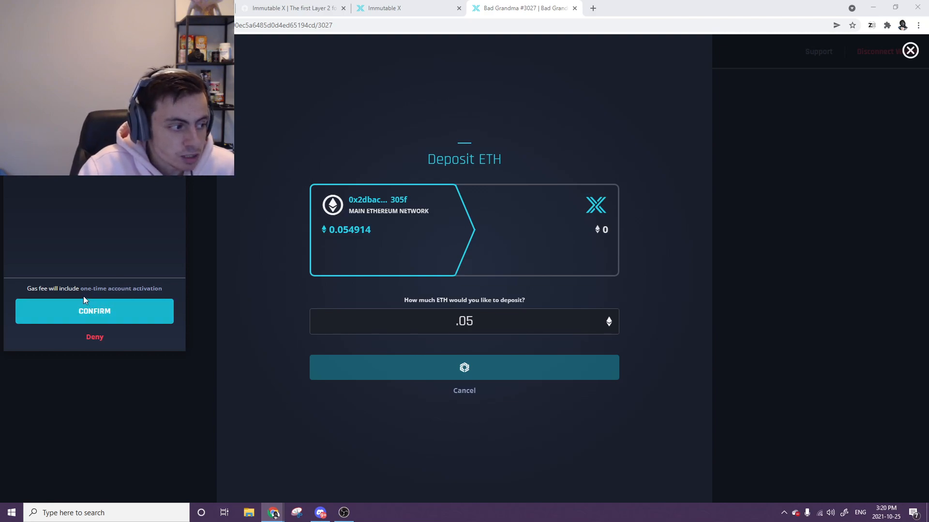
pyautogui.click(94, 311)
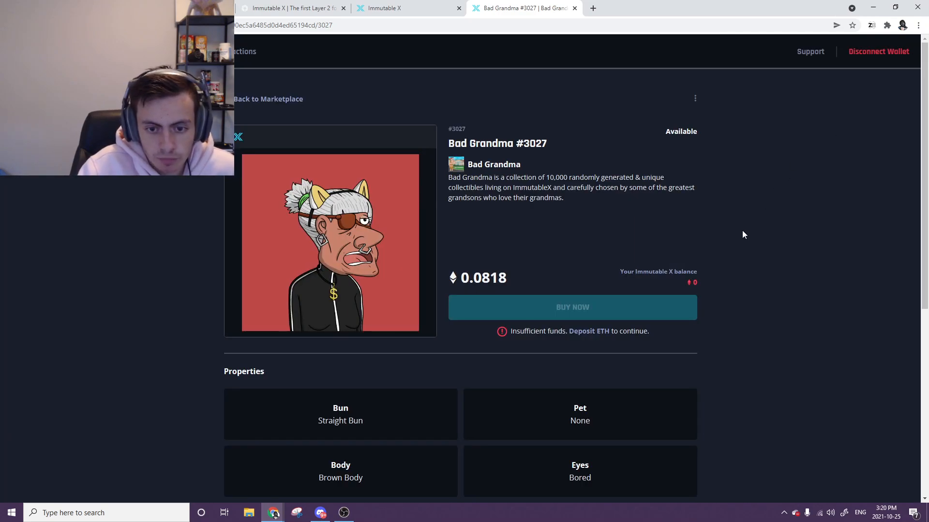
pyautogui.scroll(-3)
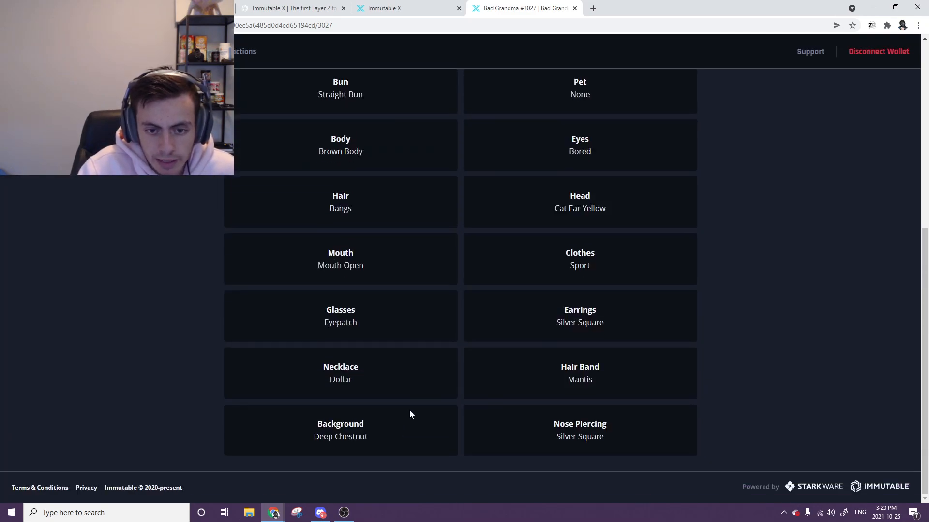
pyautogui.scroll(3)
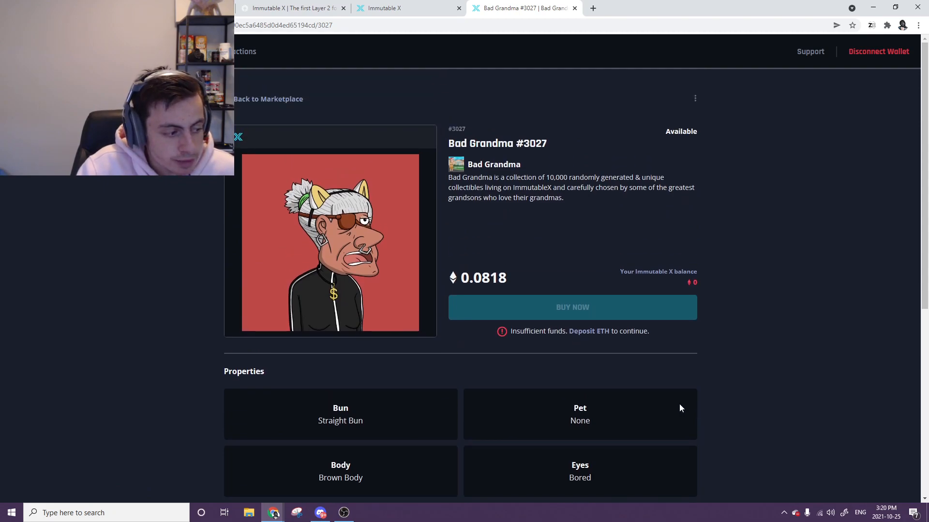
pyautogui.moveTo(352, 54)
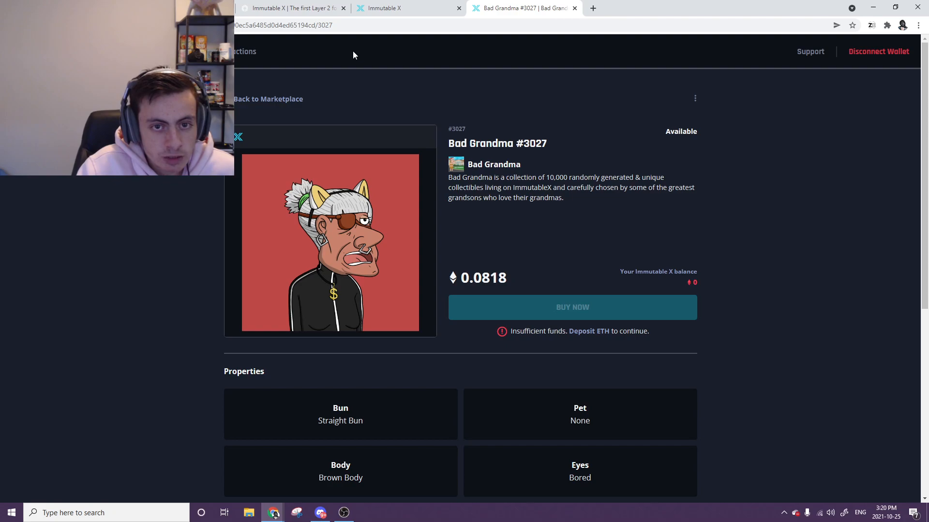
# - Open the Moody Krows collection from Collections and sort its listings by Price (low-high)
pyautogui.click(290, 8)
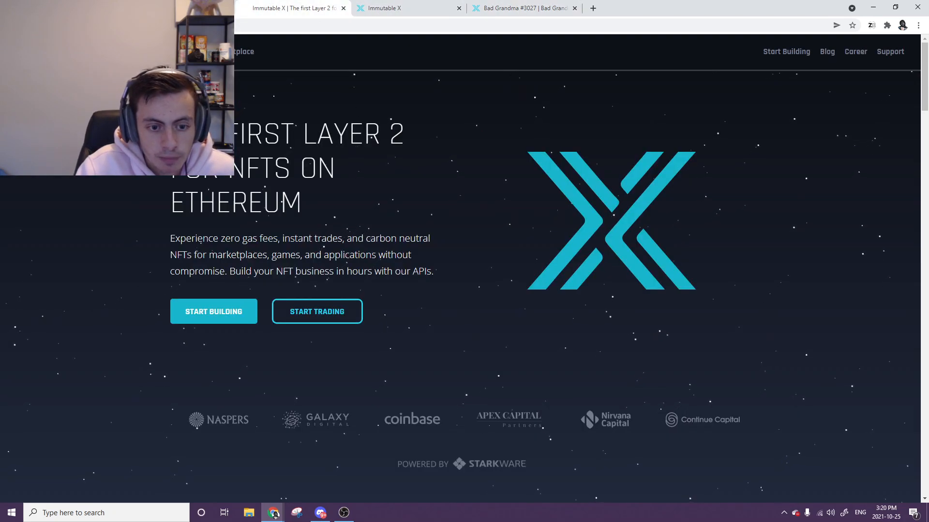
pyautogui.click(407, 8)
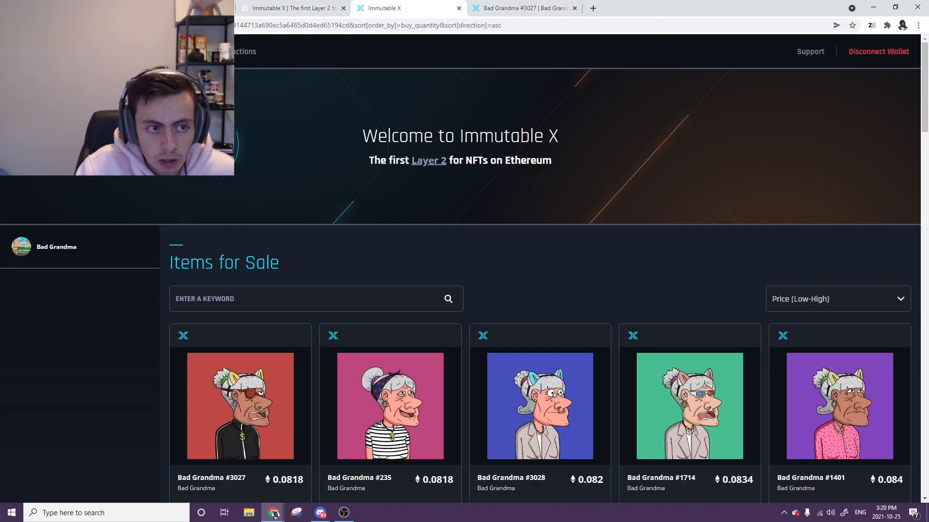
pyautogui.click(837, 299)
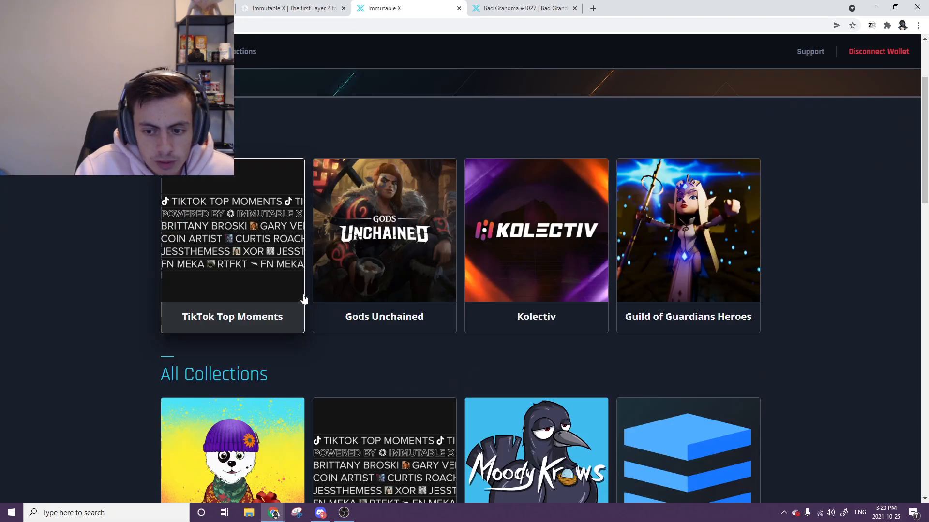
pyautogui.scroll(-3)
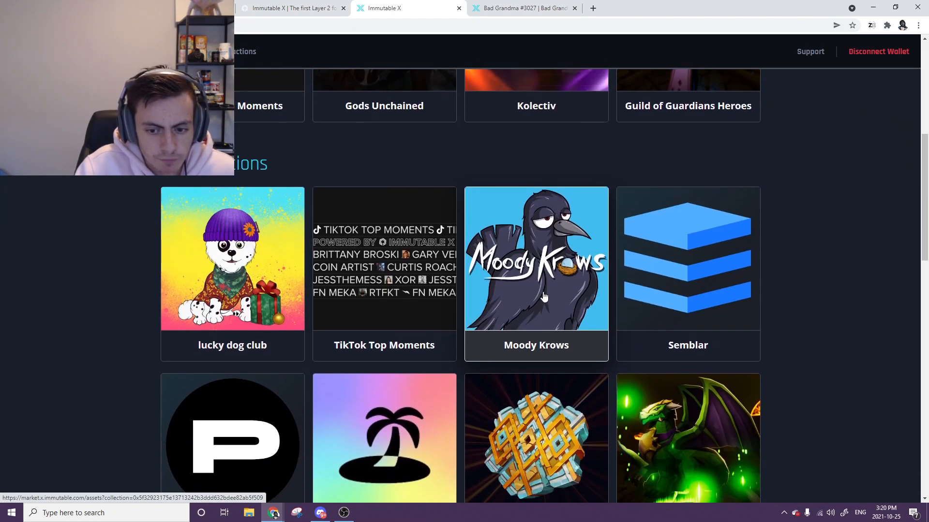
pyautogui.moveTo(535, 293)
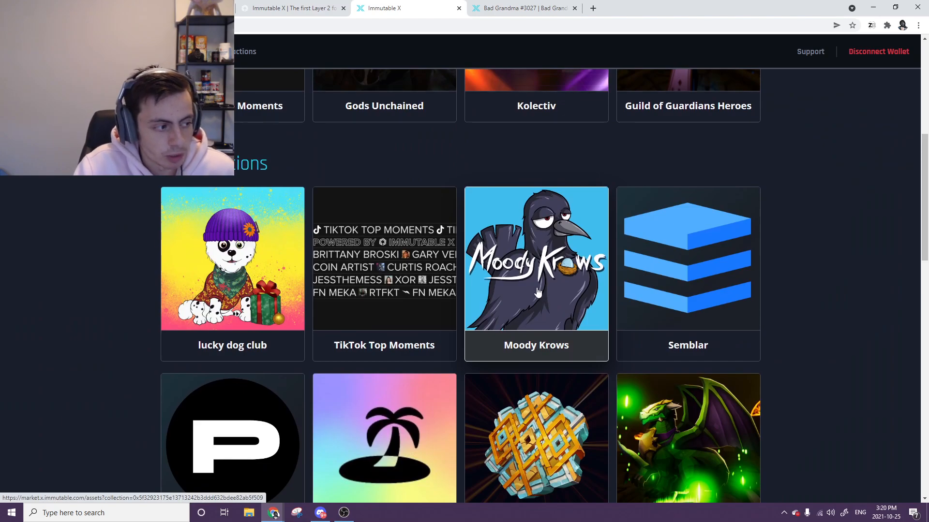
pyautogui.click(535, 256)
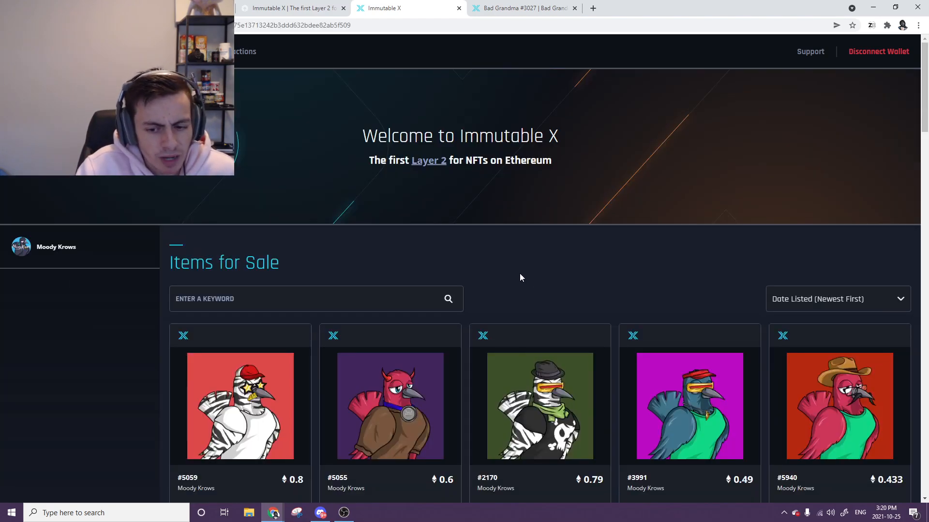
pyautogui.click(835, 299)
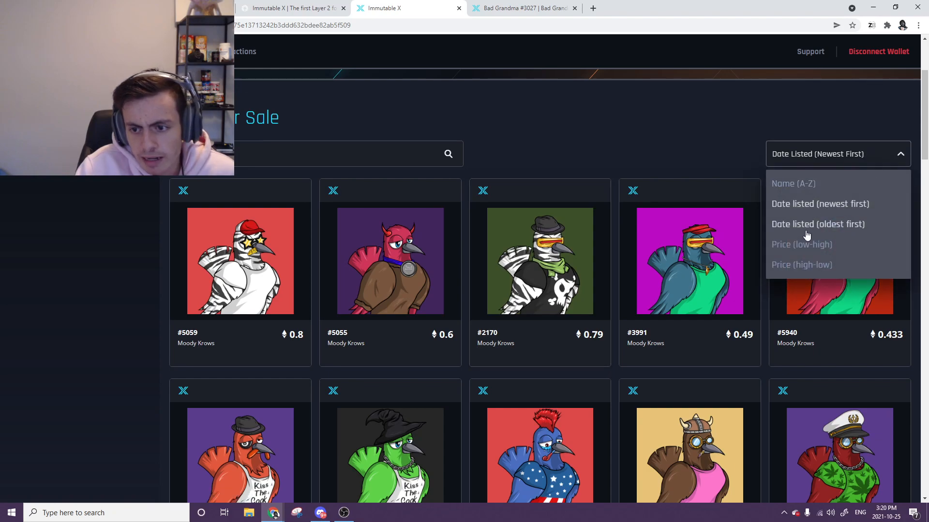
pyautogui.click(801, 244)
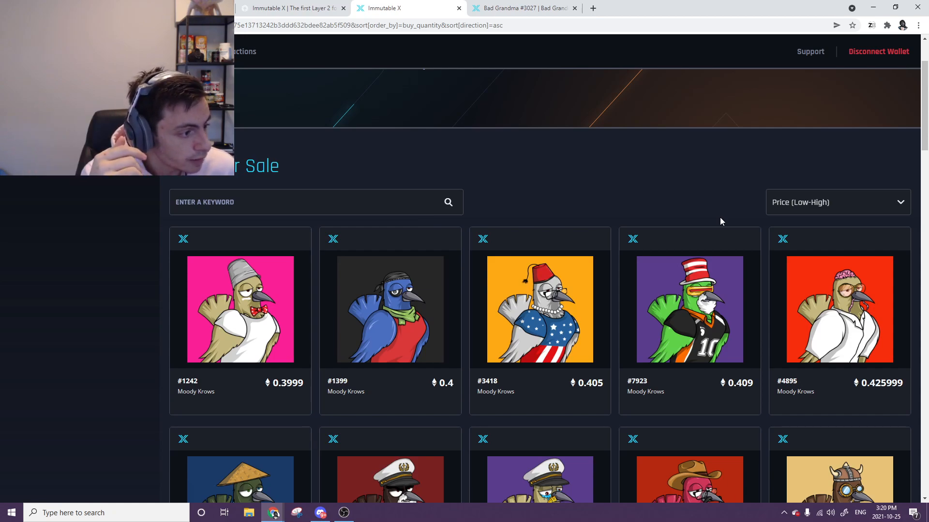
pyautogui.moveTo(764, 209)
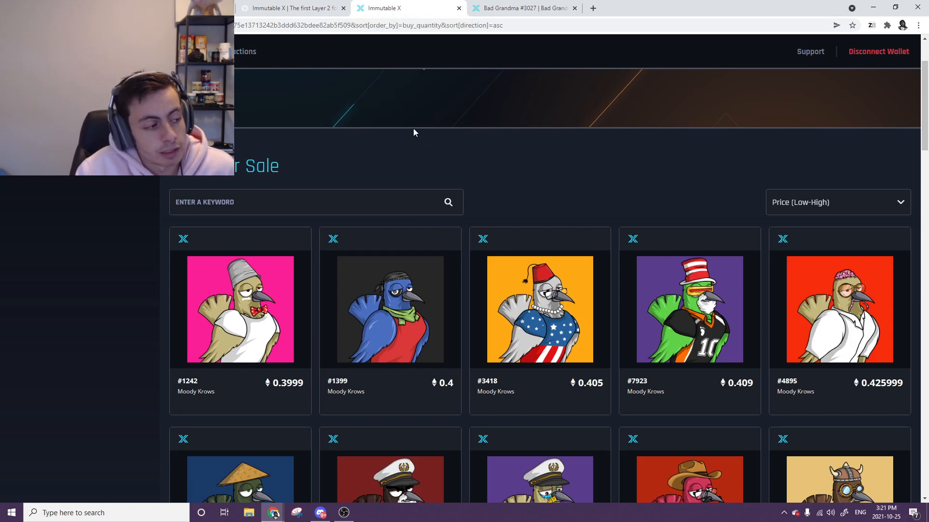
pyautogui.moveTo(384, 121)
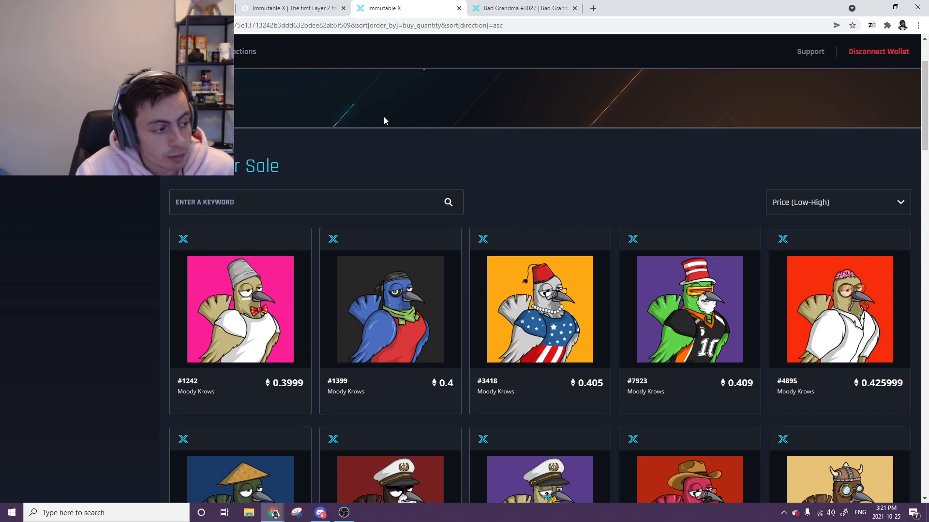
pyautogui.moveTo(373, 119)
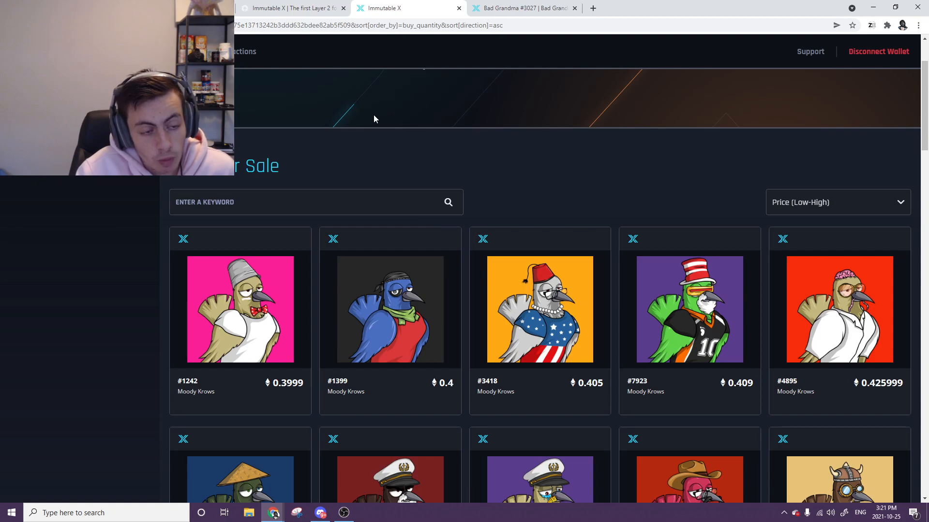
# - Revisit the Bad Grandma Twitter feed, Moody Krows listings and #3027, ending on Immutable X home
pyautogui.click(524, 8)
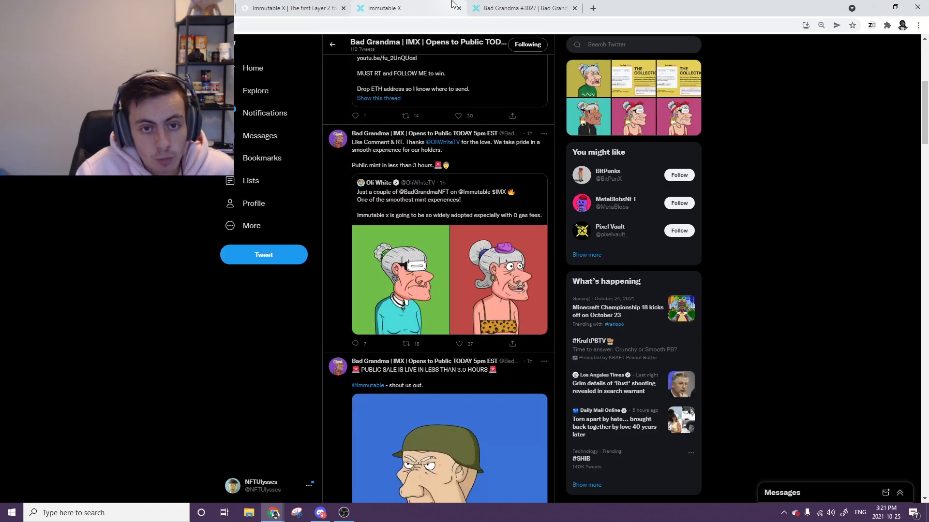
pyautogui.click(384, 7)
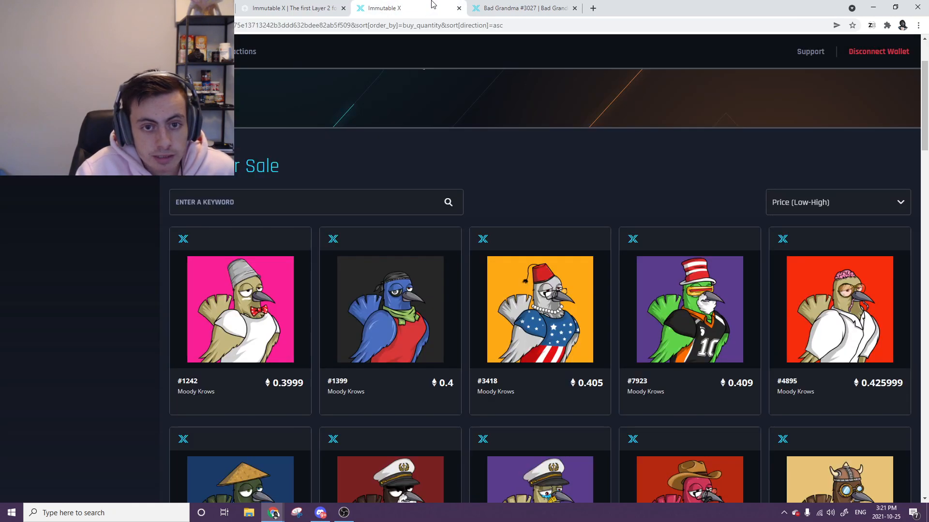
pyautogui.click(524, 8)
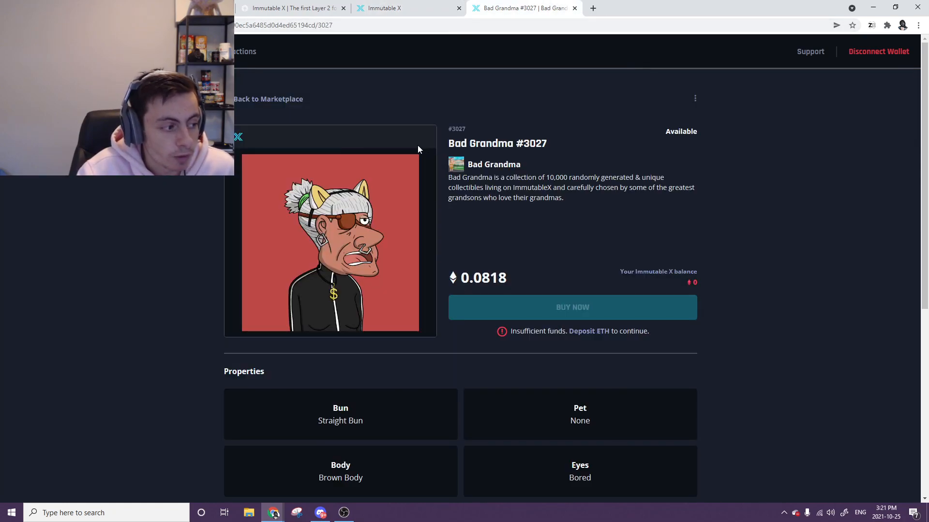
pyautogui.moveTo(406, 138)
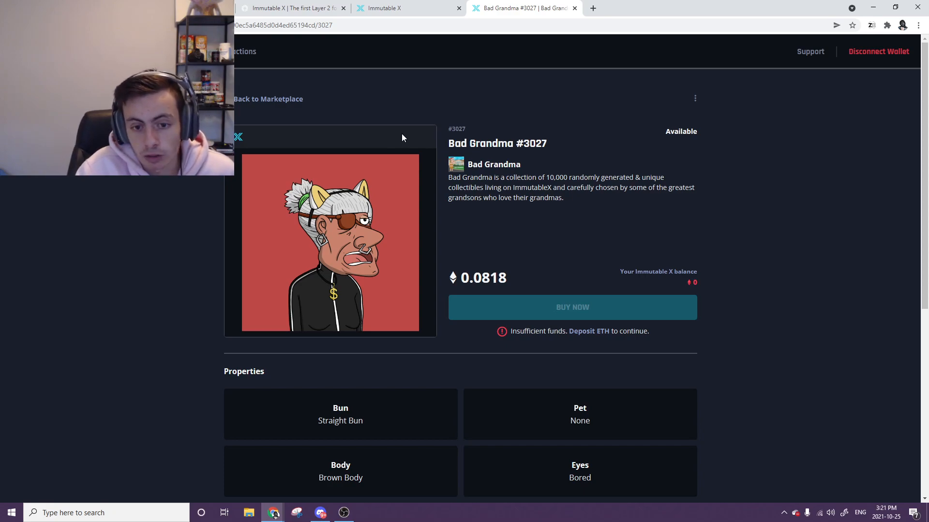
pyautogui.click(408, 8)
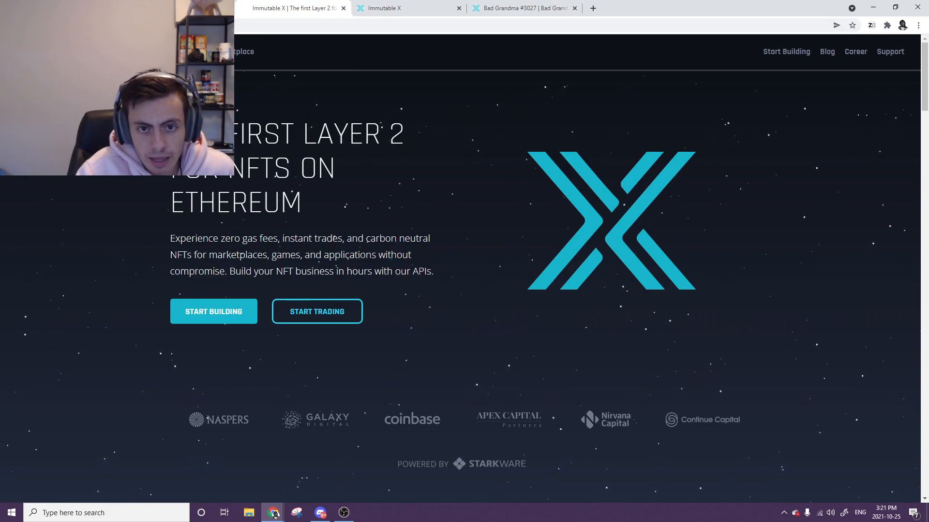
# - Scroll the Bad Grandma site from Roadmap up to 'So mint now & spread the word'
pyautogui.click(523, 9)
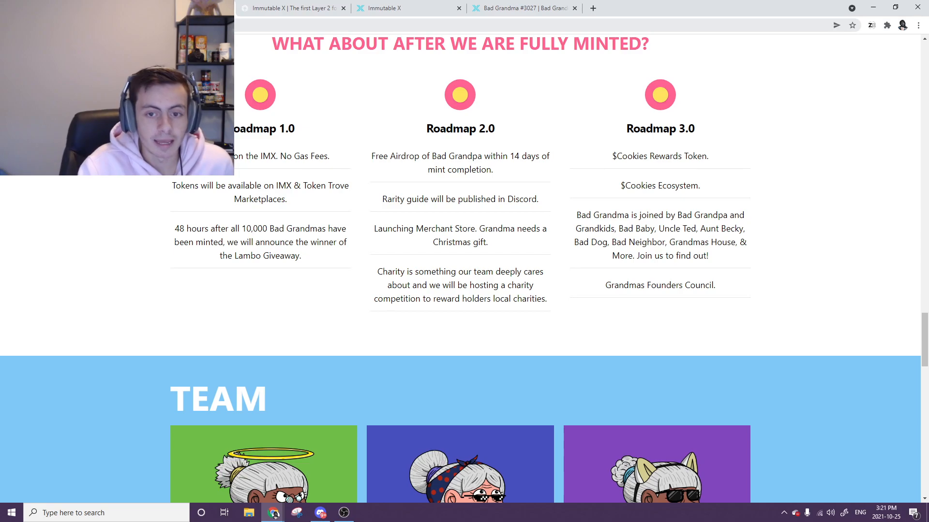
pyautogui.scroll(3)
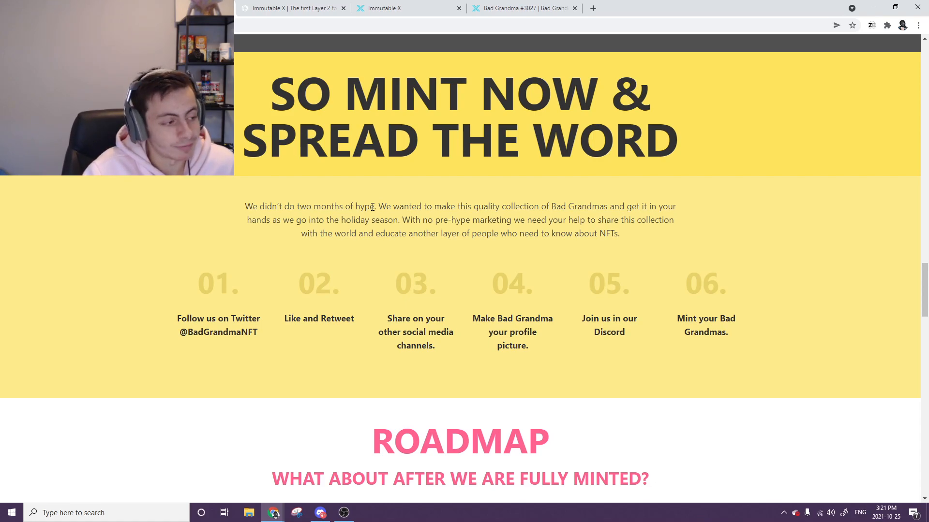
pyautogui.moveTo(248, 233)
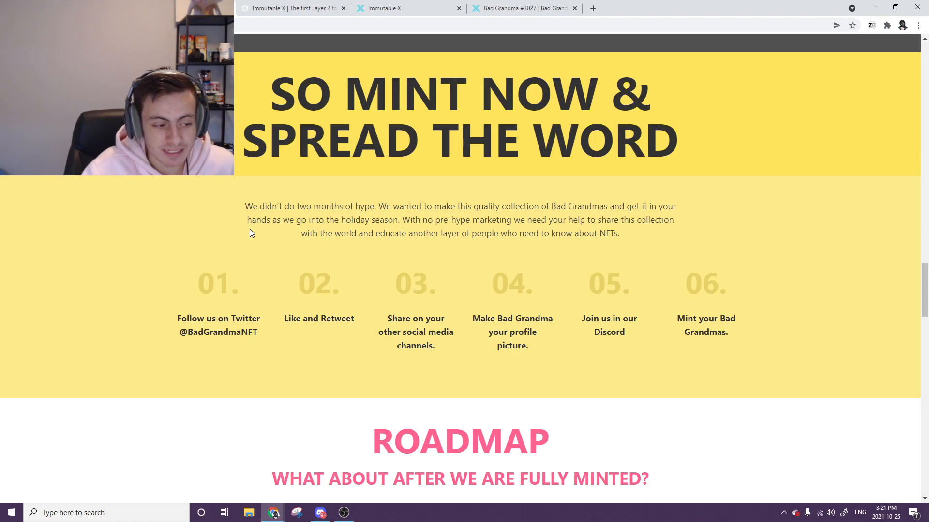